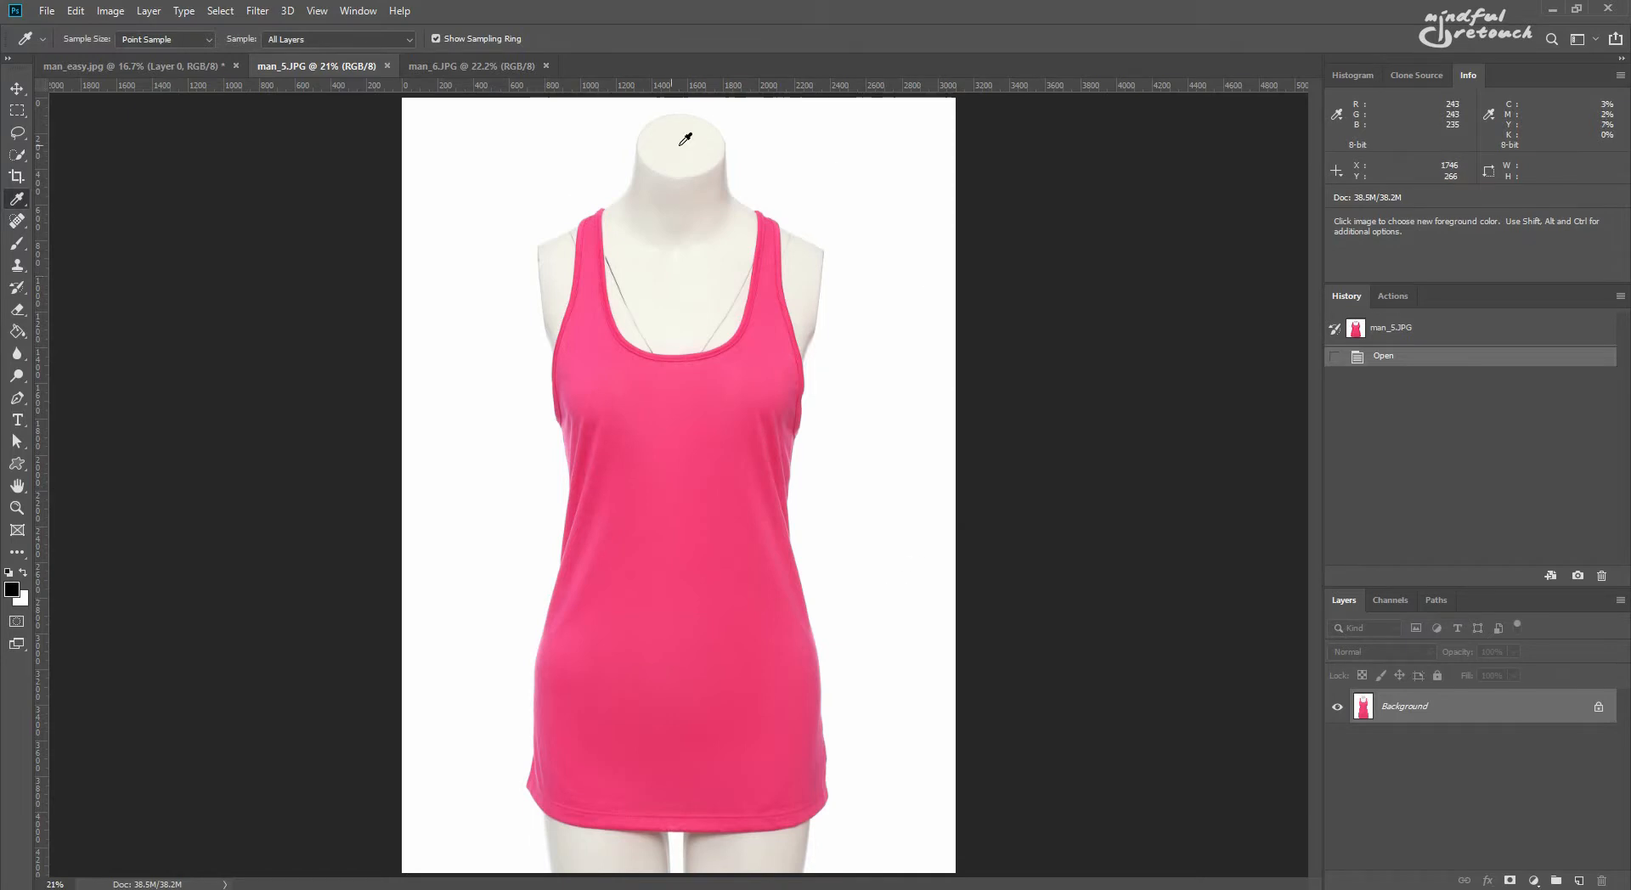
# - Select the pink tank top body and the back neck piece from the back photo
pyautogui.click(1392, 296)
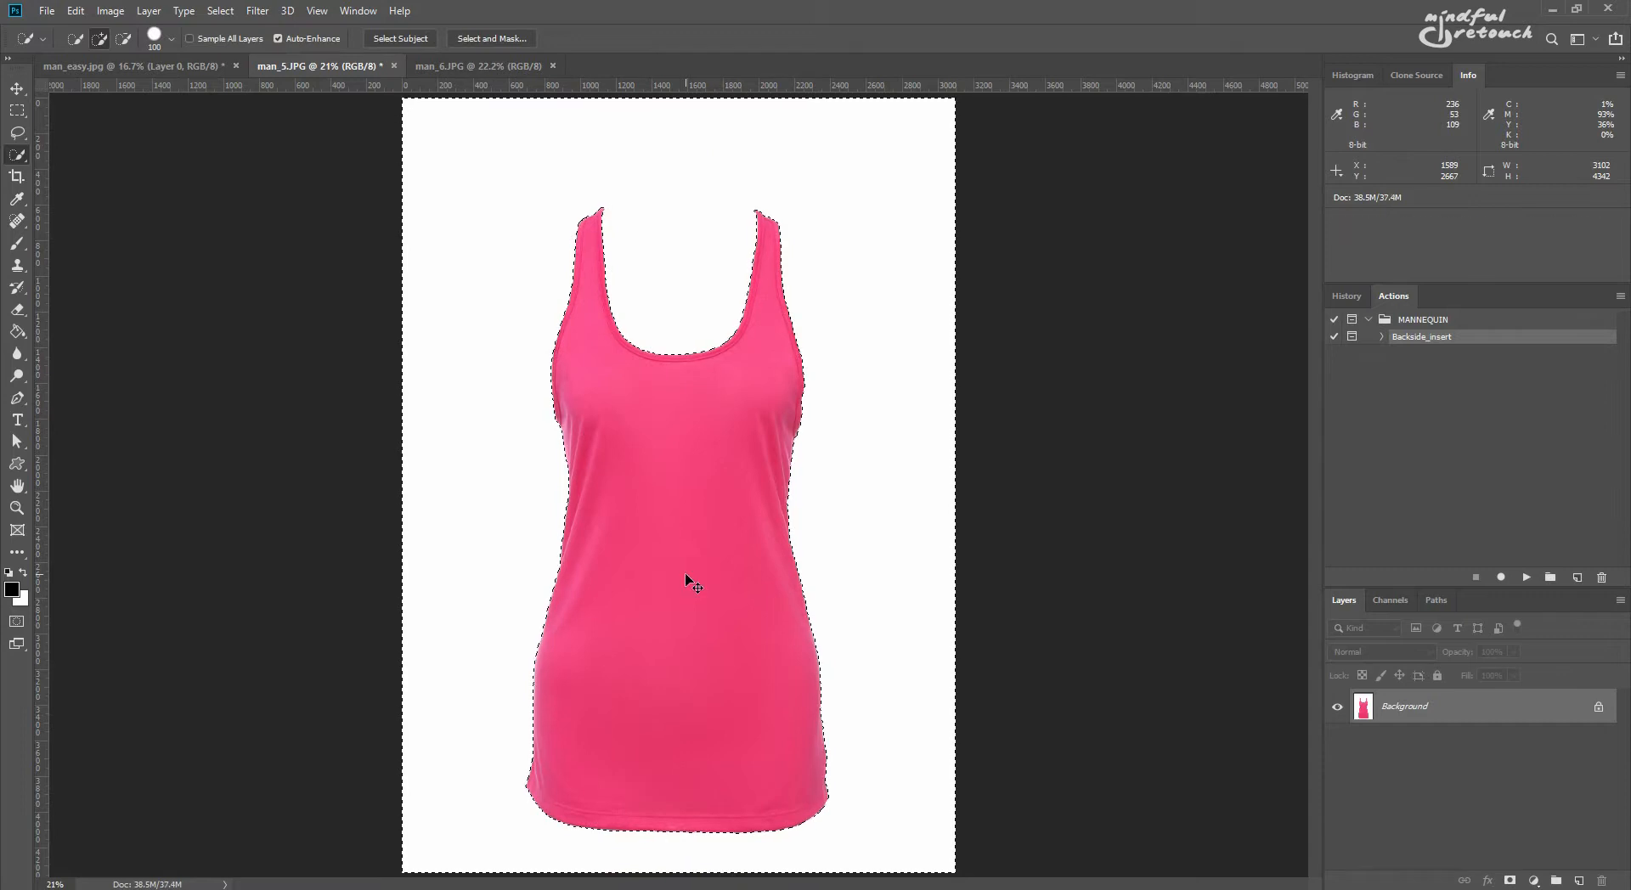
pyautogui.click(479, 66)
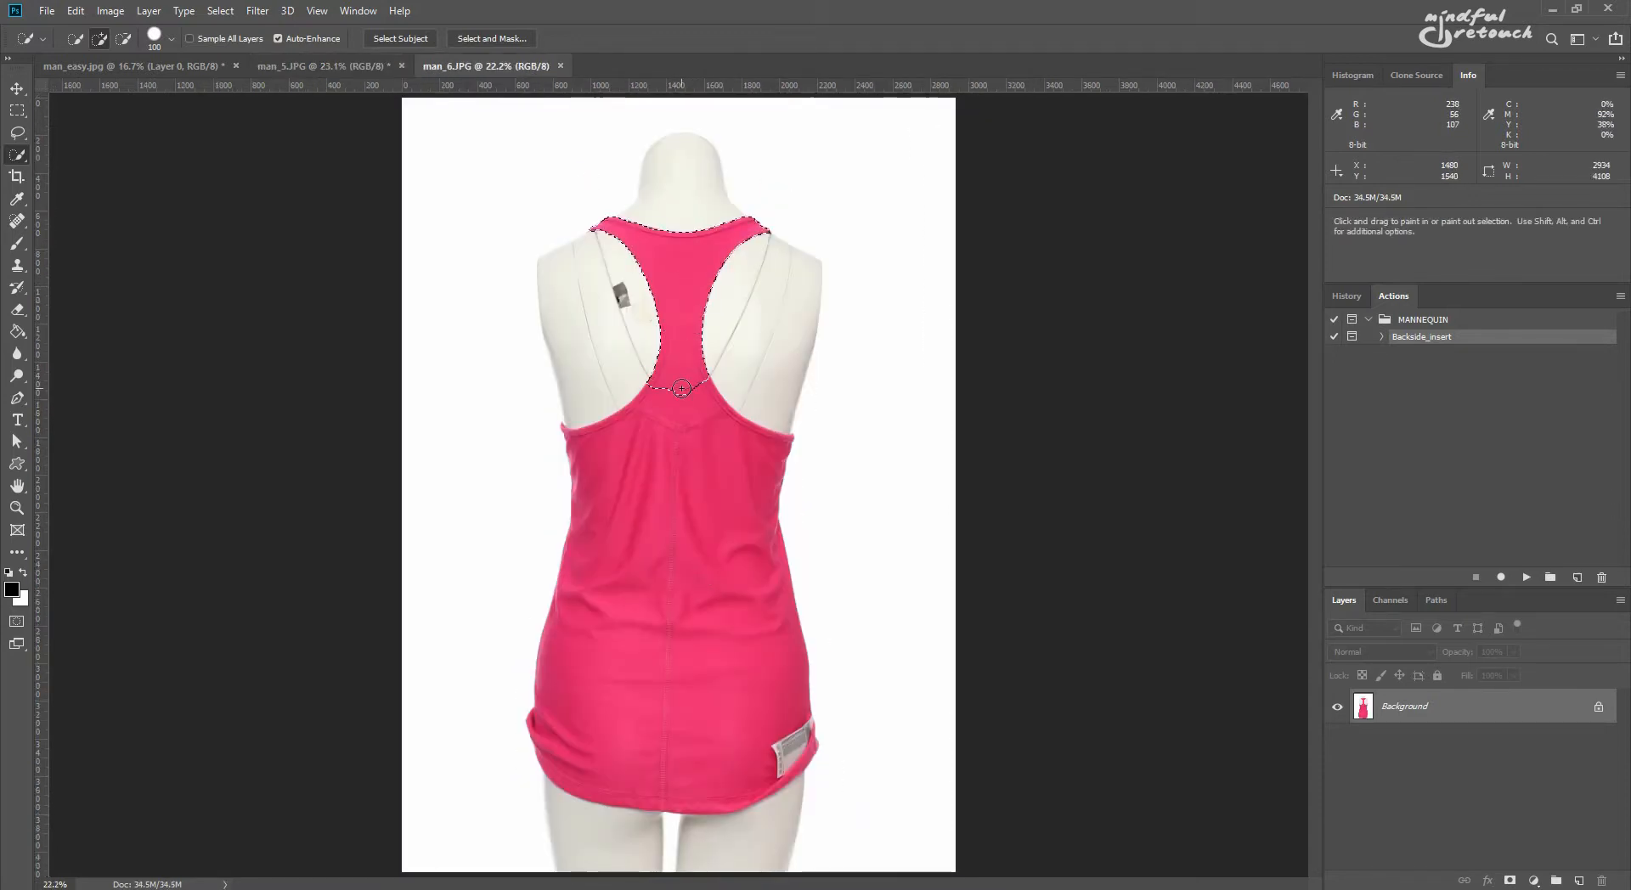
pyautogui.click(323, 67)
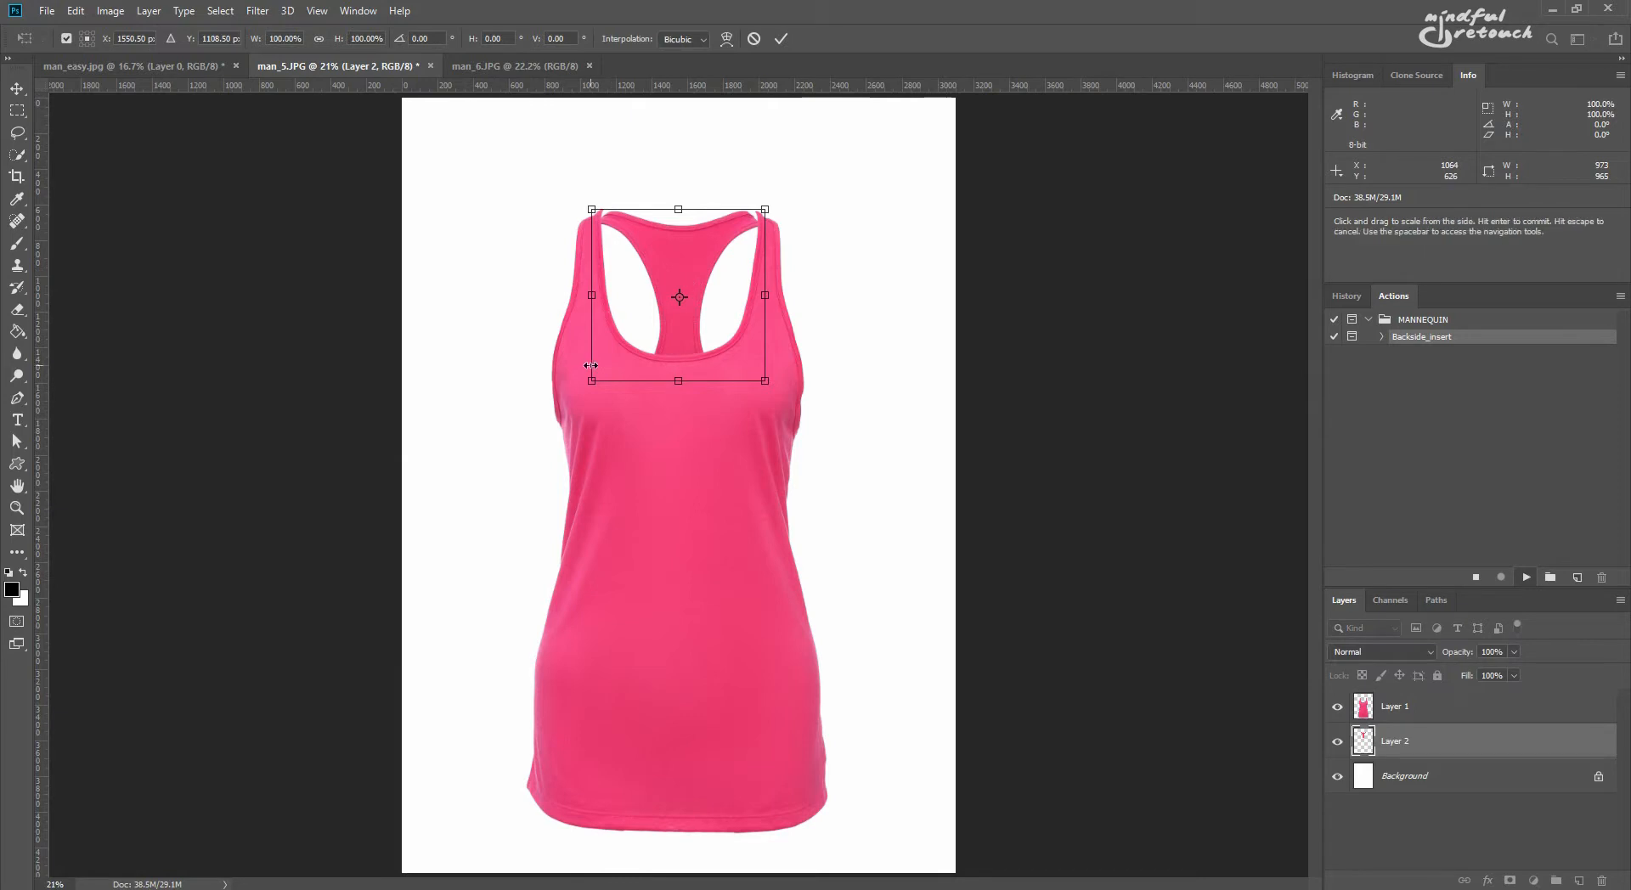
# - Enlarge the pasted back piece so it fills the tank top's neckline between the straps
pyautogui.moveTo(767, 380); pyautogui.dragTo(777, 393)
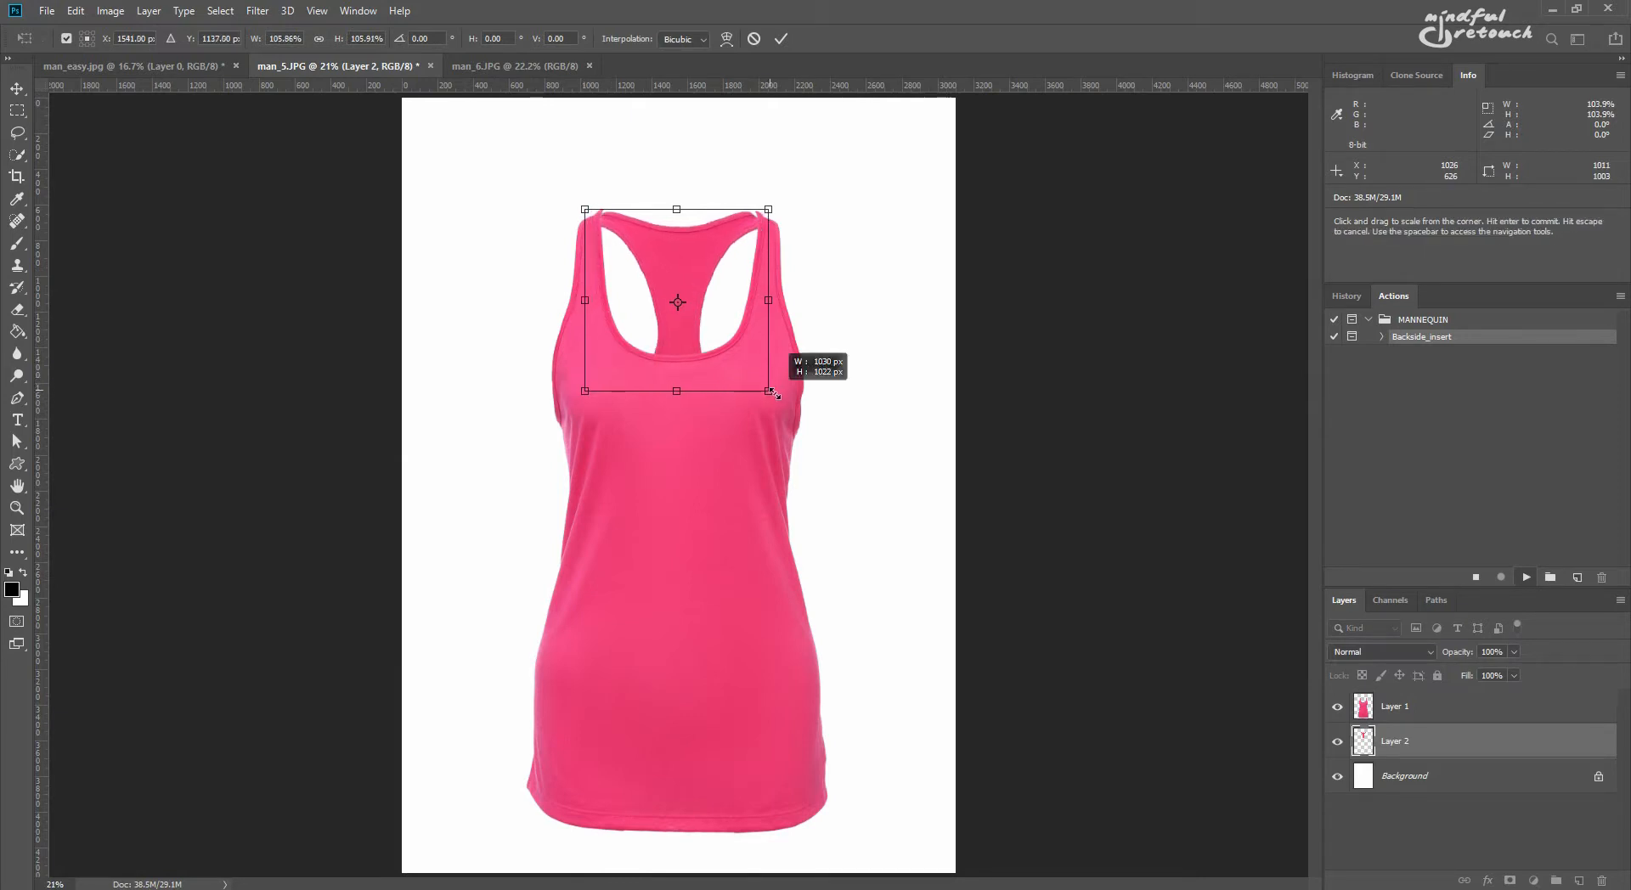
pyautogui.moveTo(768, 391); pyautogui.dragTo(778, 396)
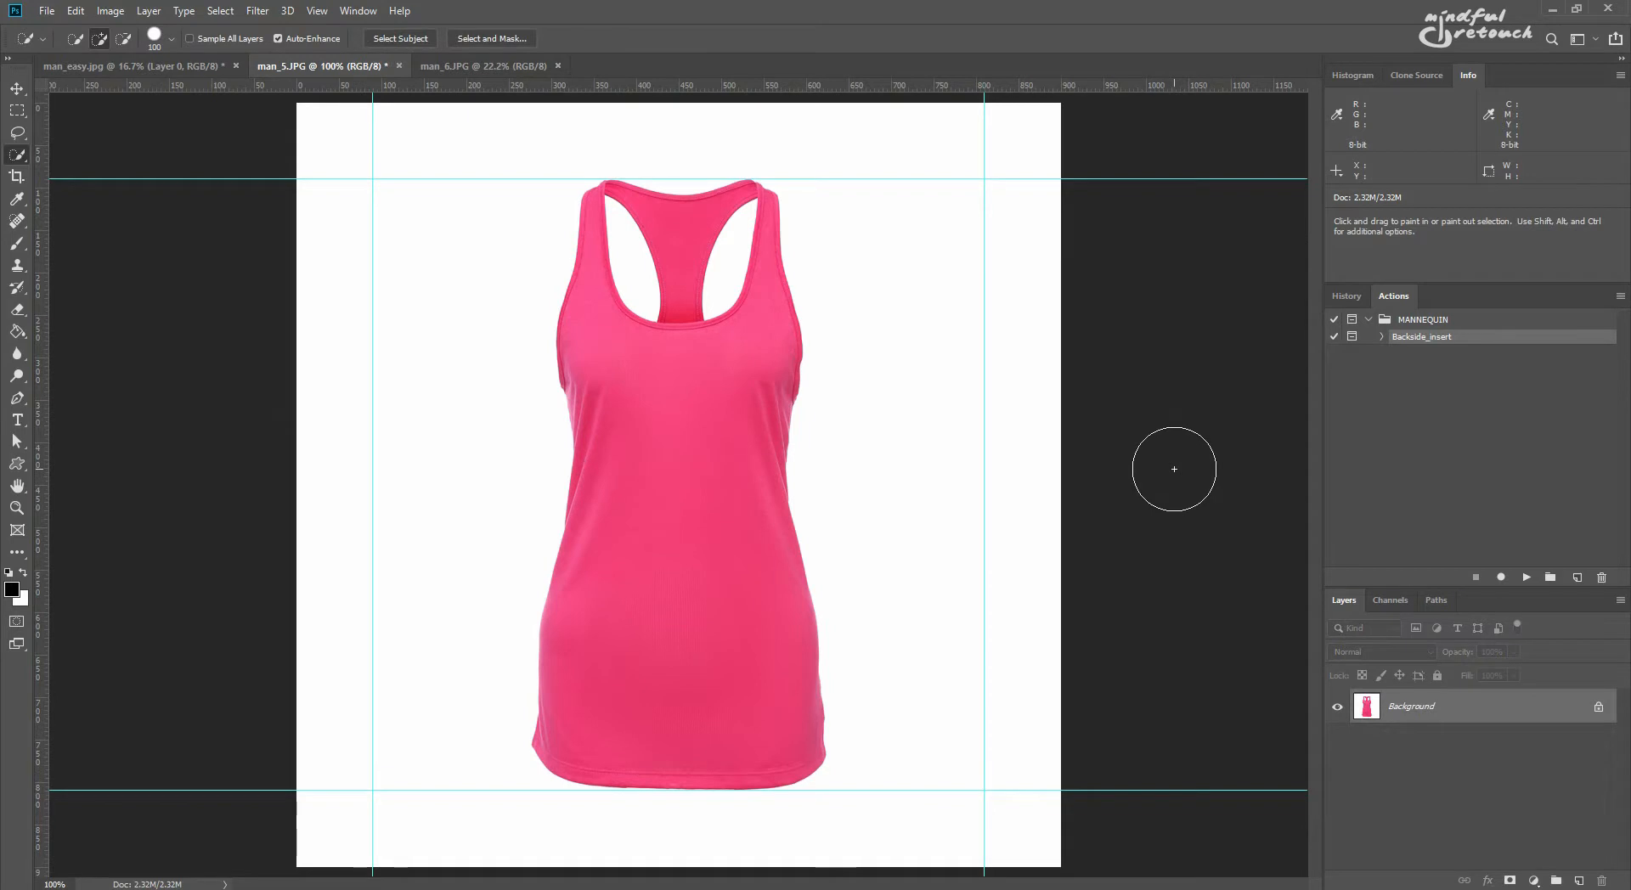
pyautogui.moveTo(1079, 517)
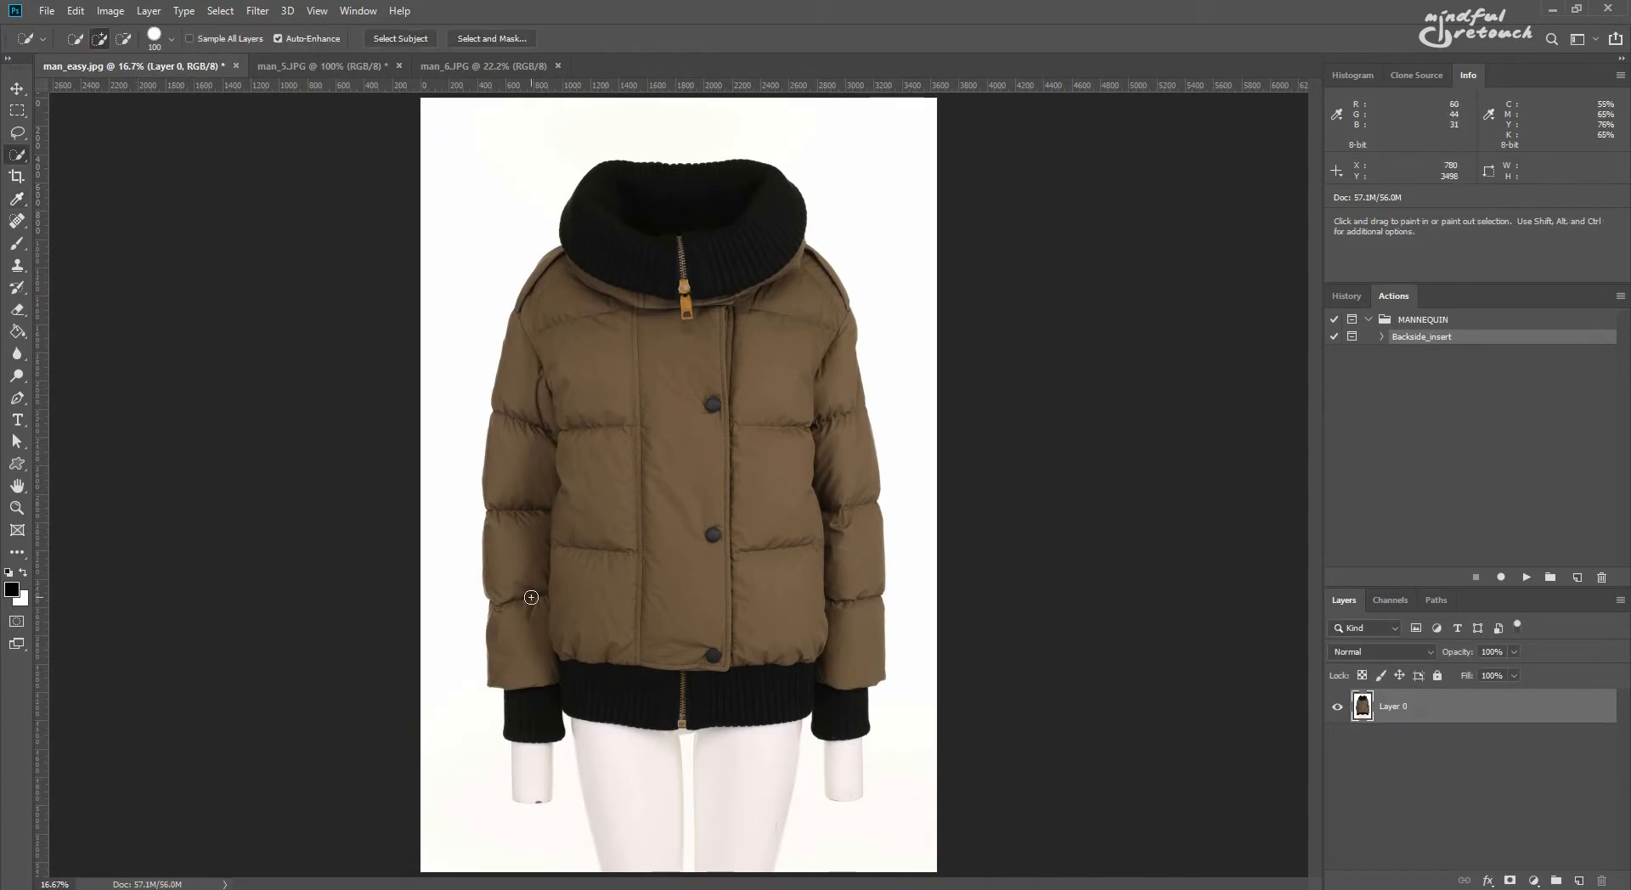
# - Select the brown puffer jacket body for the MANNEQUIN cut-out action
pyautogui.moveTo(531, 596); pyautogui.dragTo(805, 642)
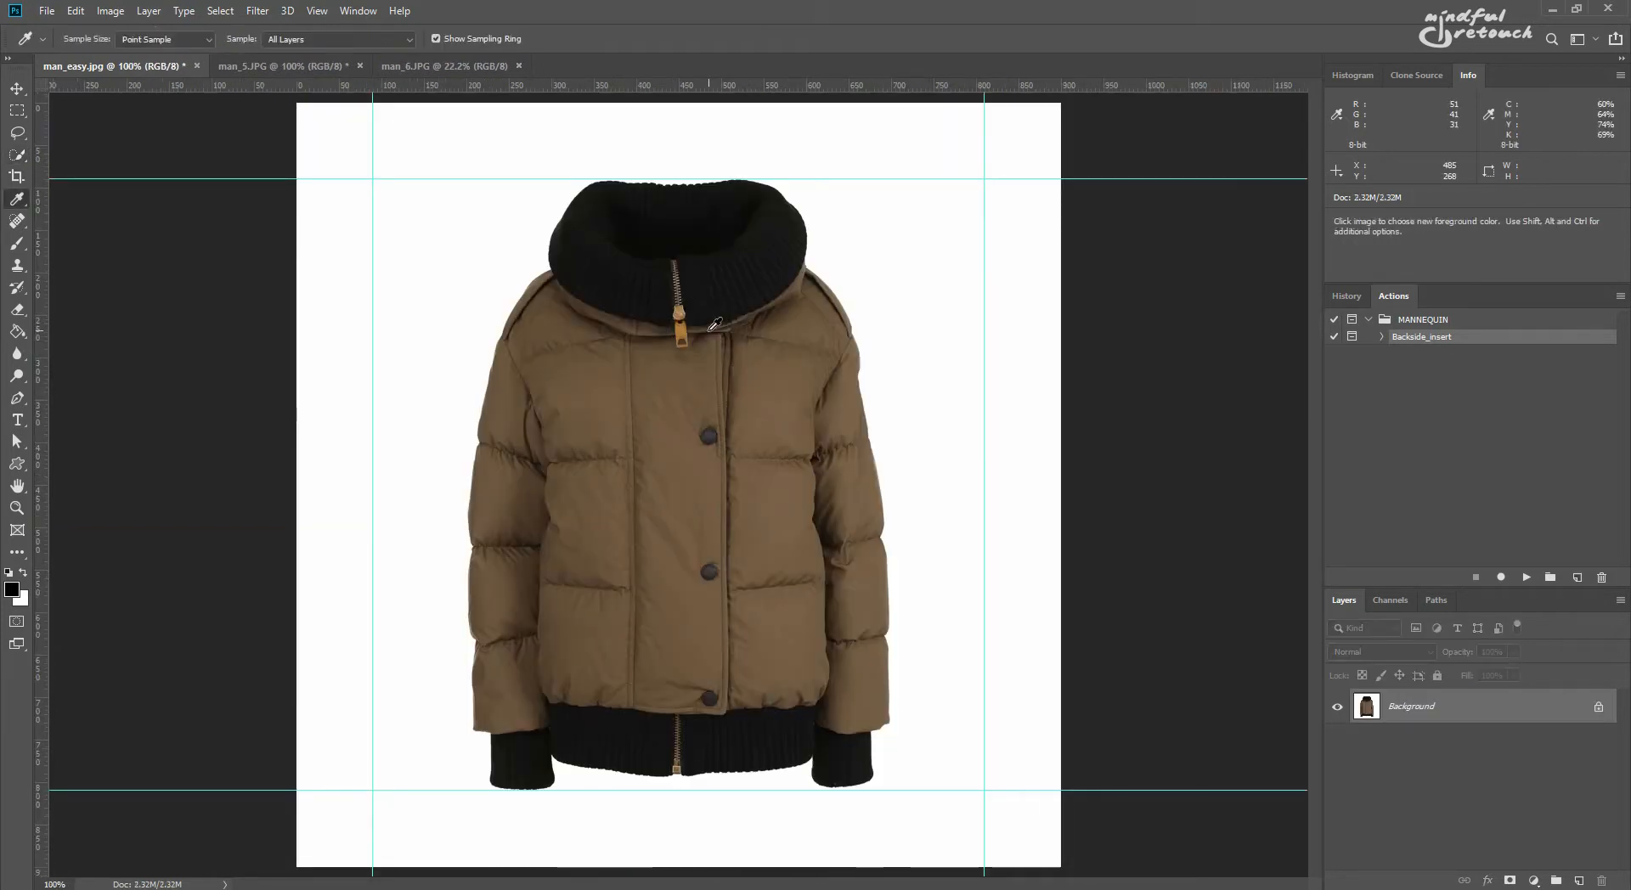
pyautogui.moveTo(1123, 367)
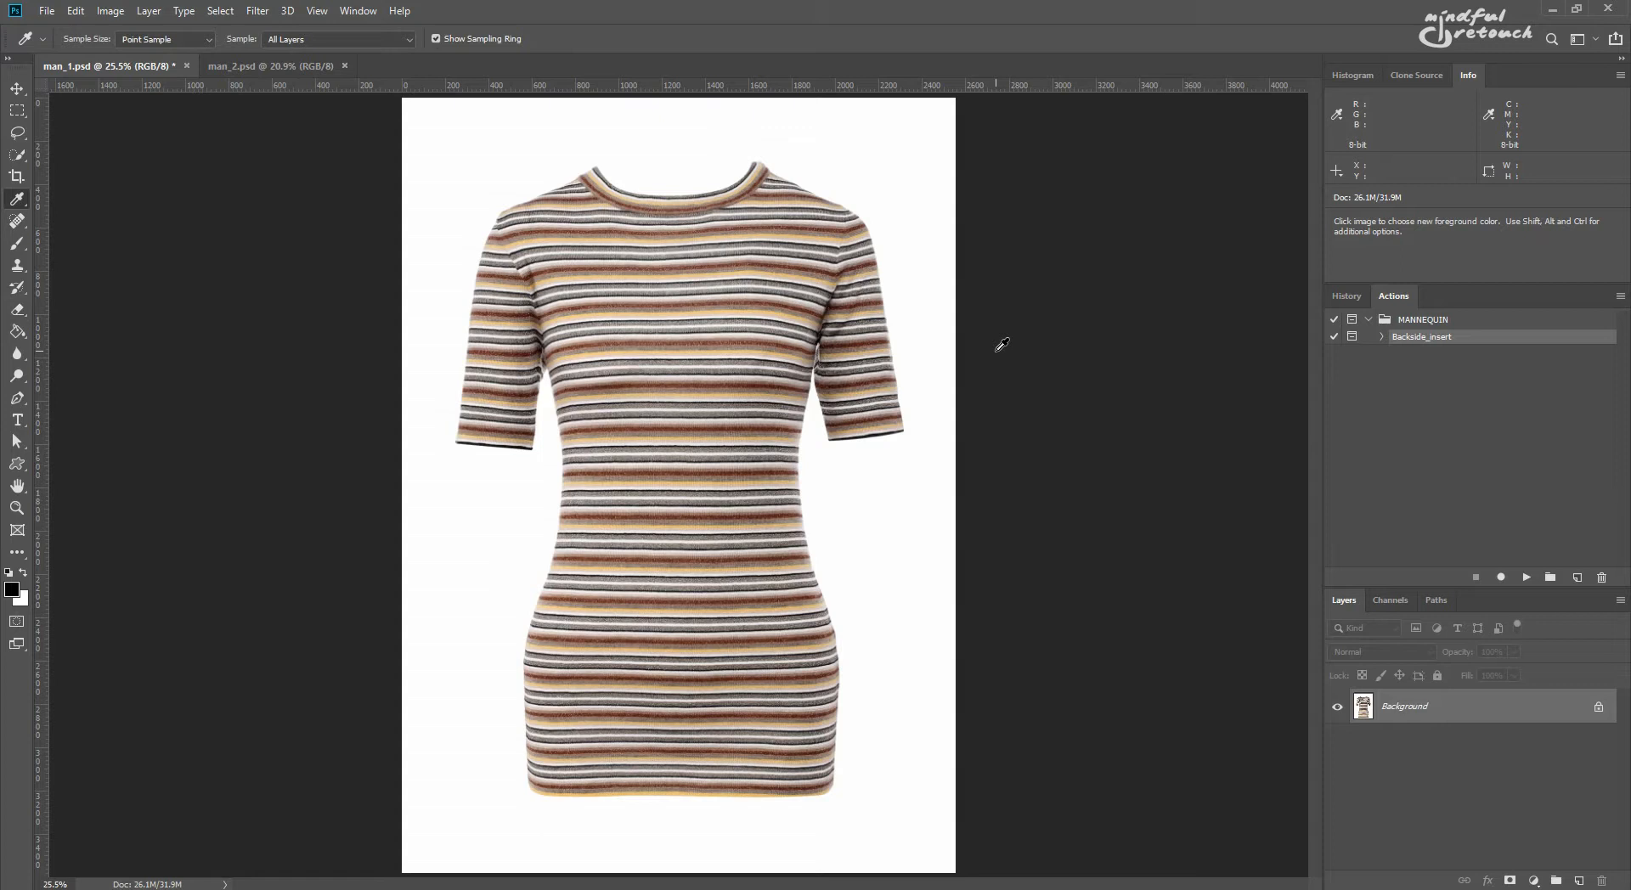
pyautogui.moveTo(1440, 430)
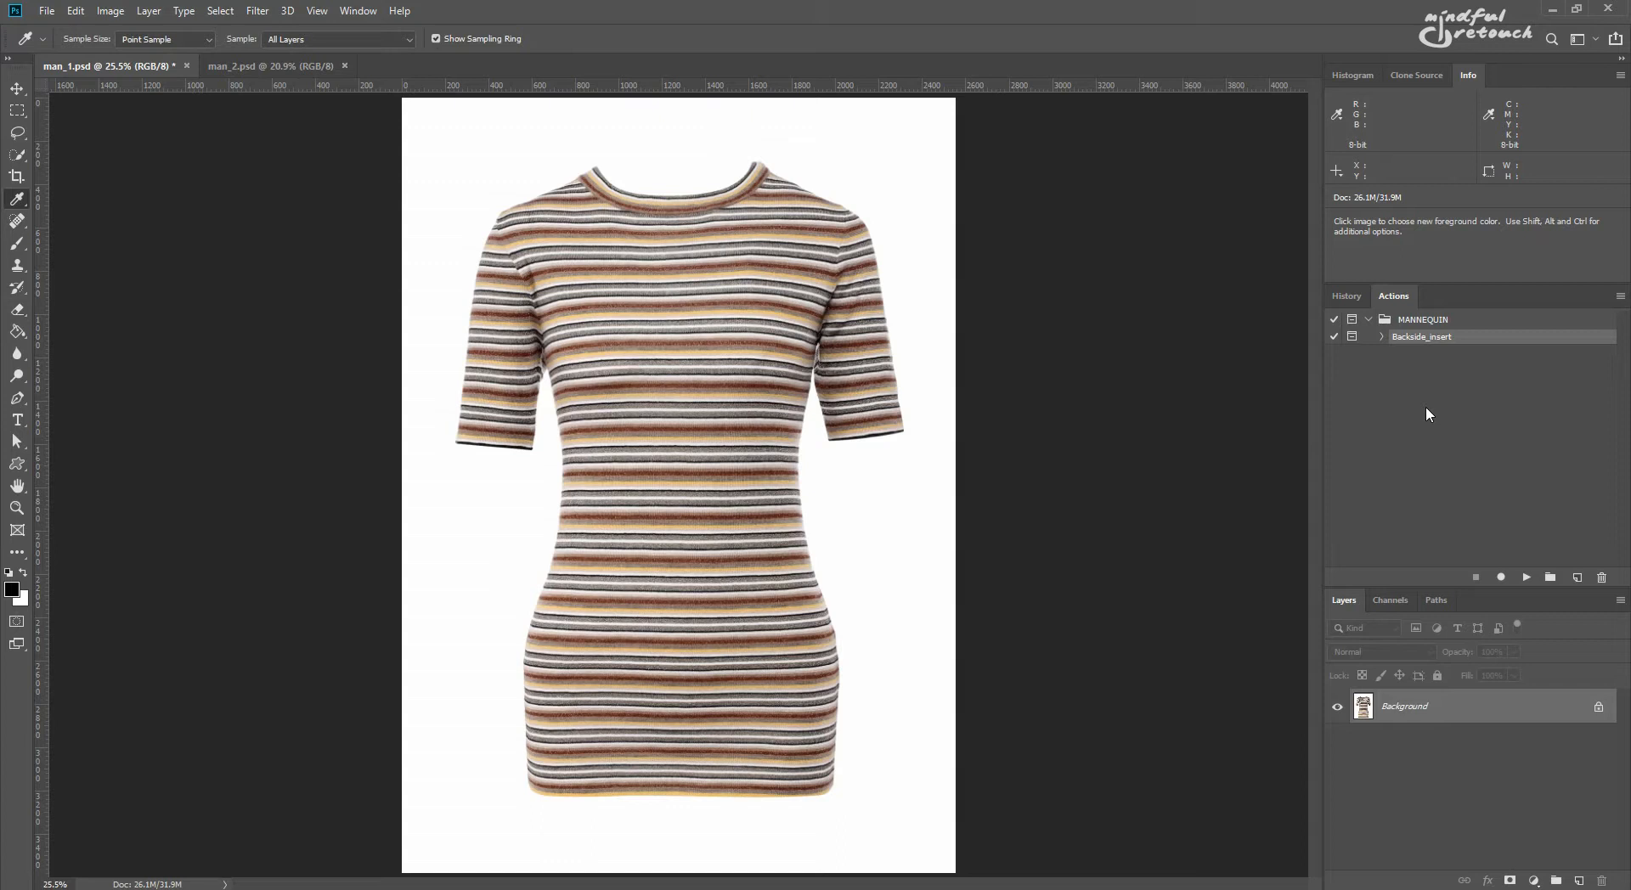
pyautogui.moveTo(498, 304)
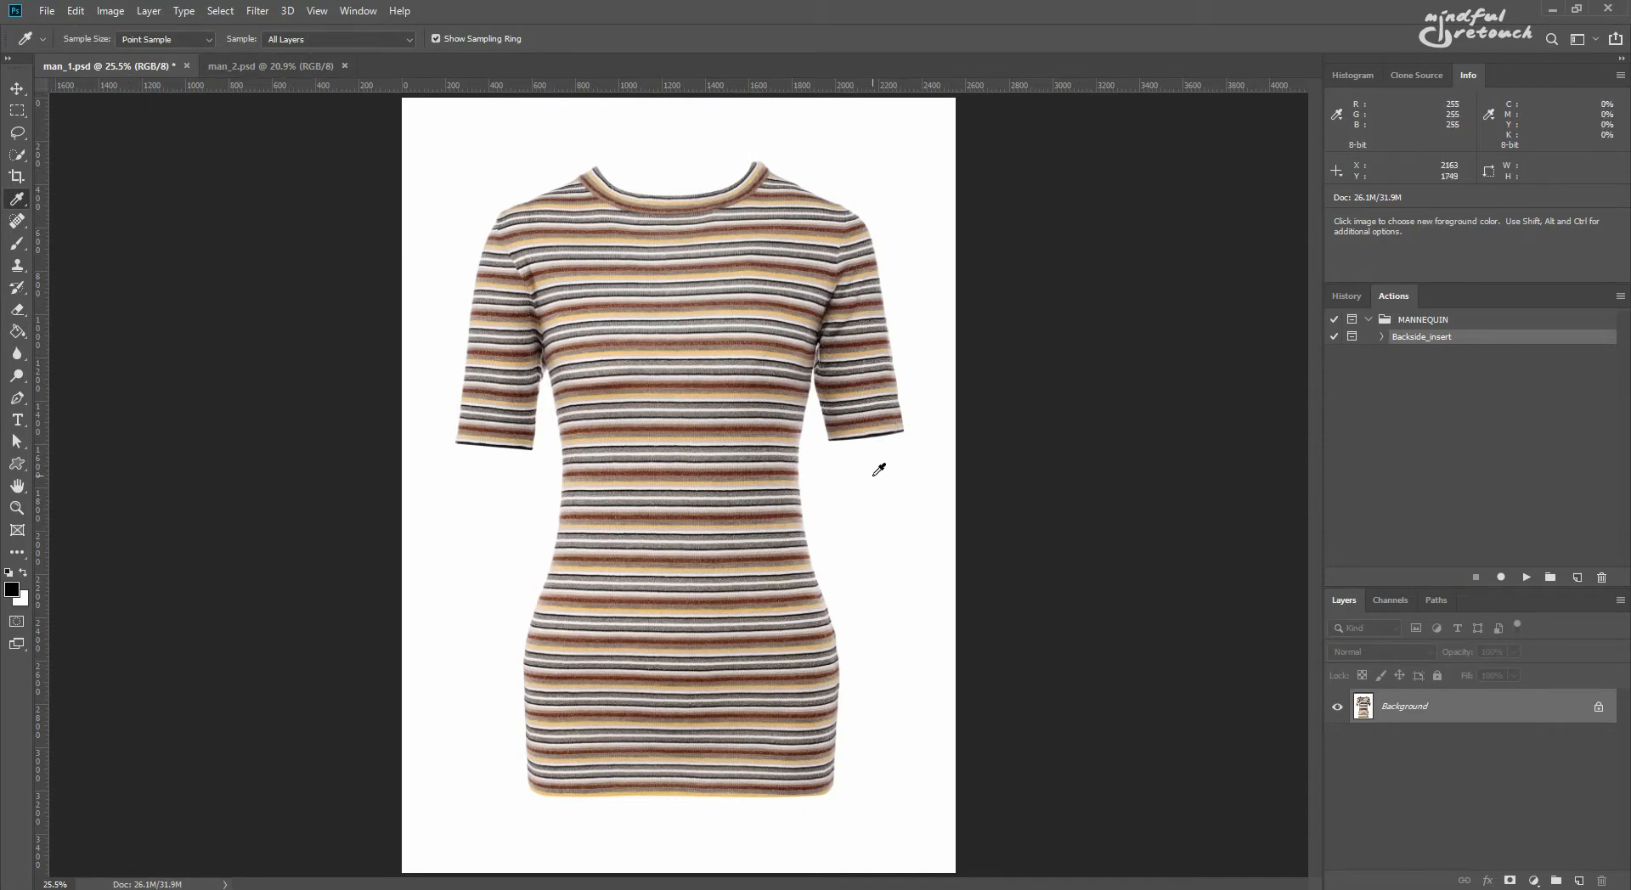
pyautogui.moveTo(465, 169)
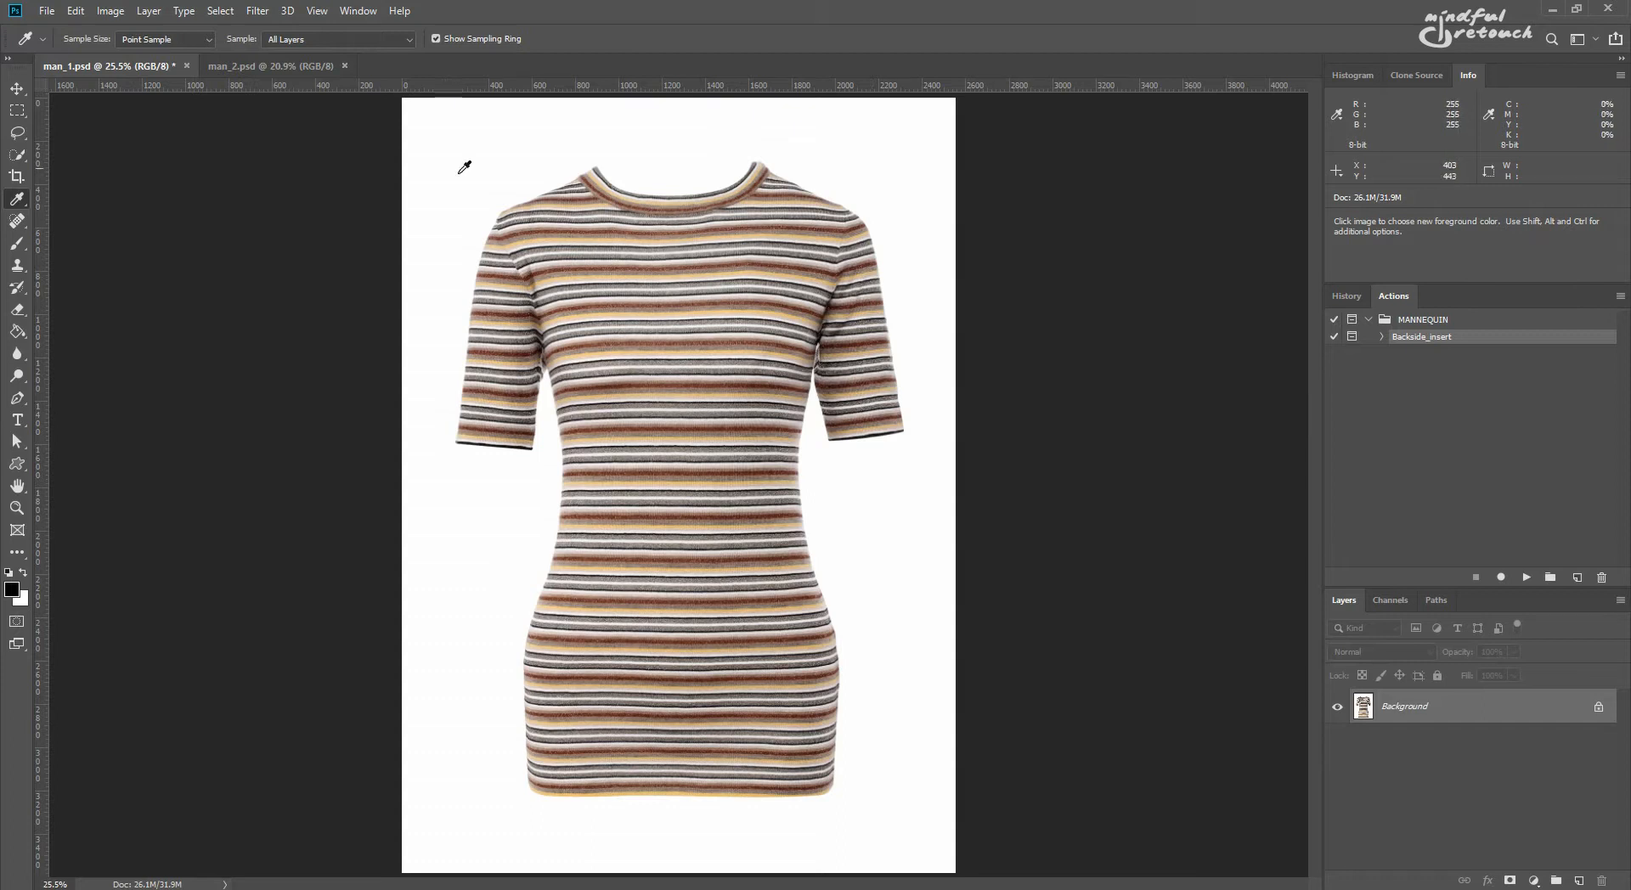
# - Sample the white background and stripe colours on the front image of the striped top
pyautogui.click(268, 66)
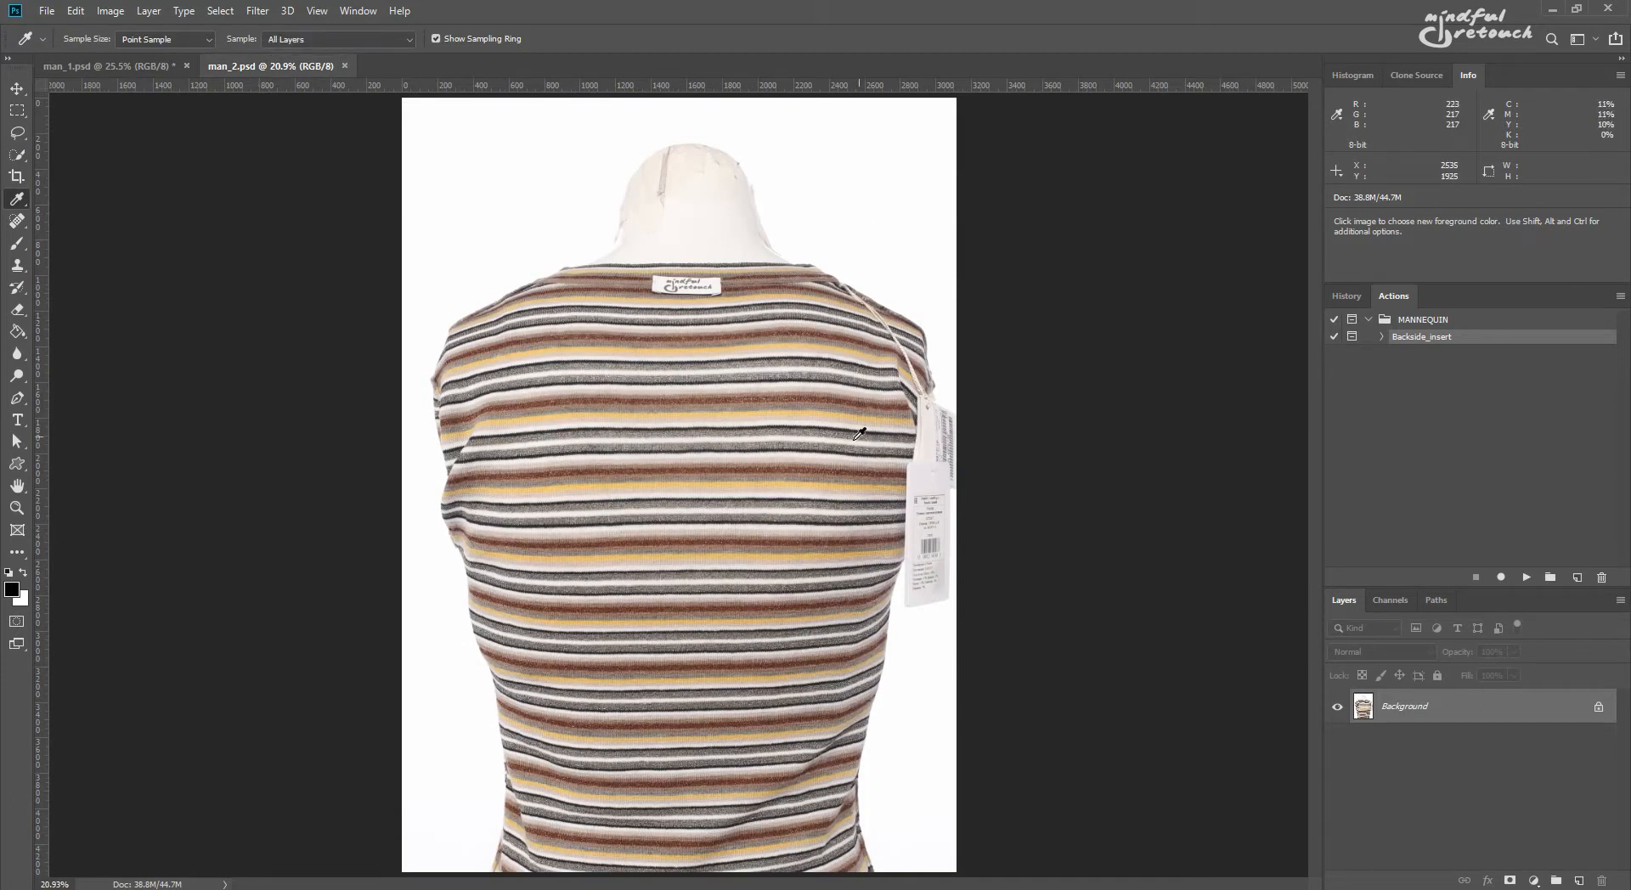
pyautogui.moveTo(556, 245)
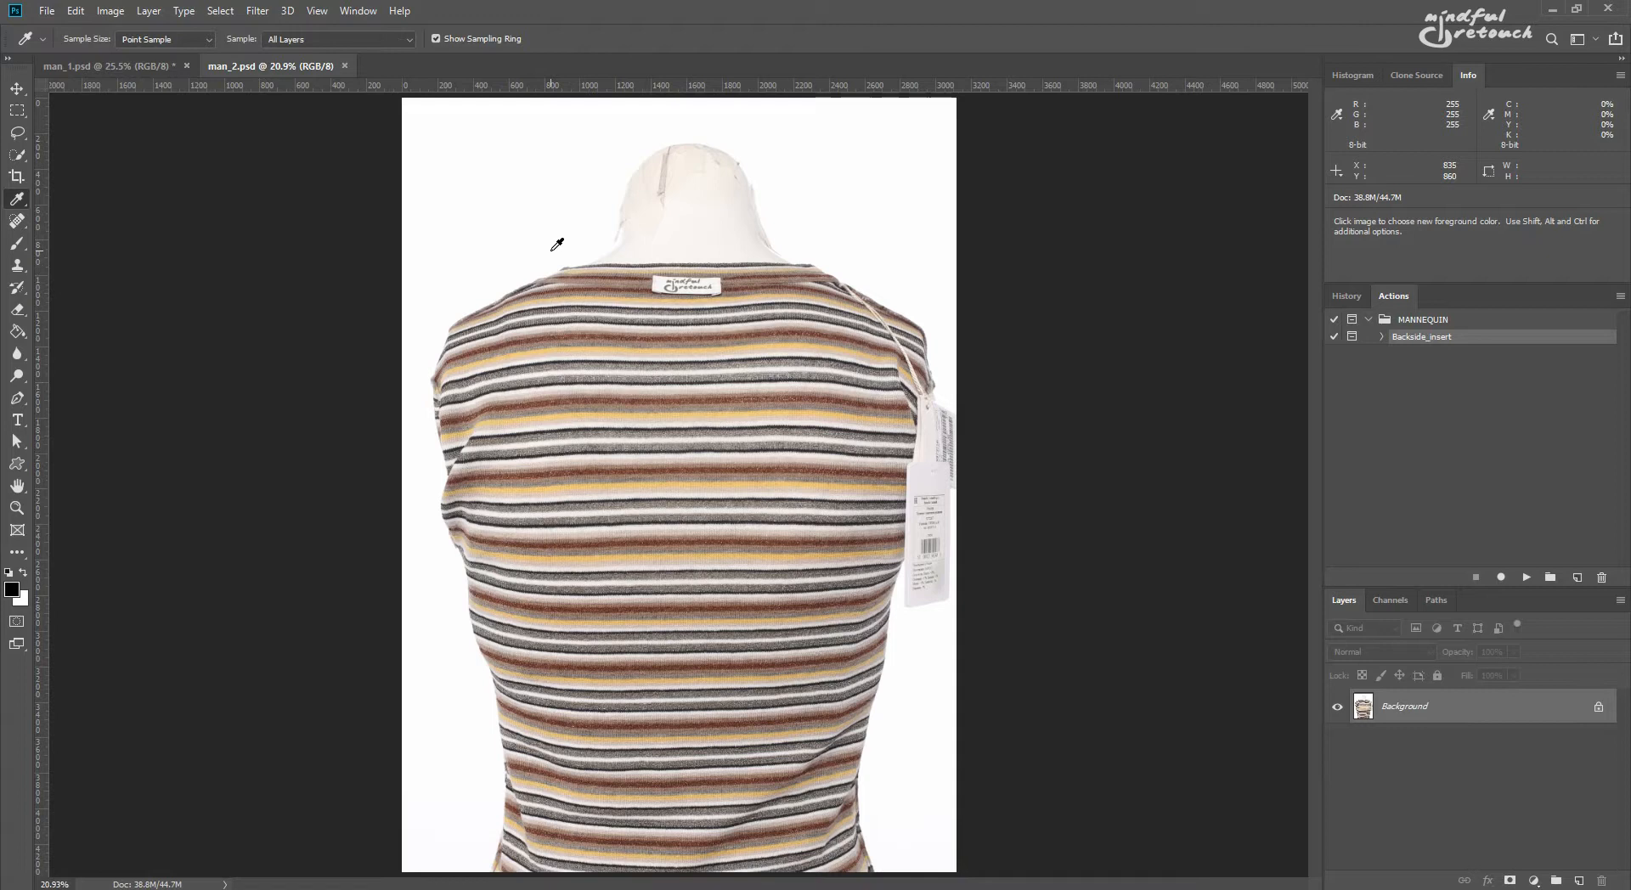
pyautogui.click(108, 67)
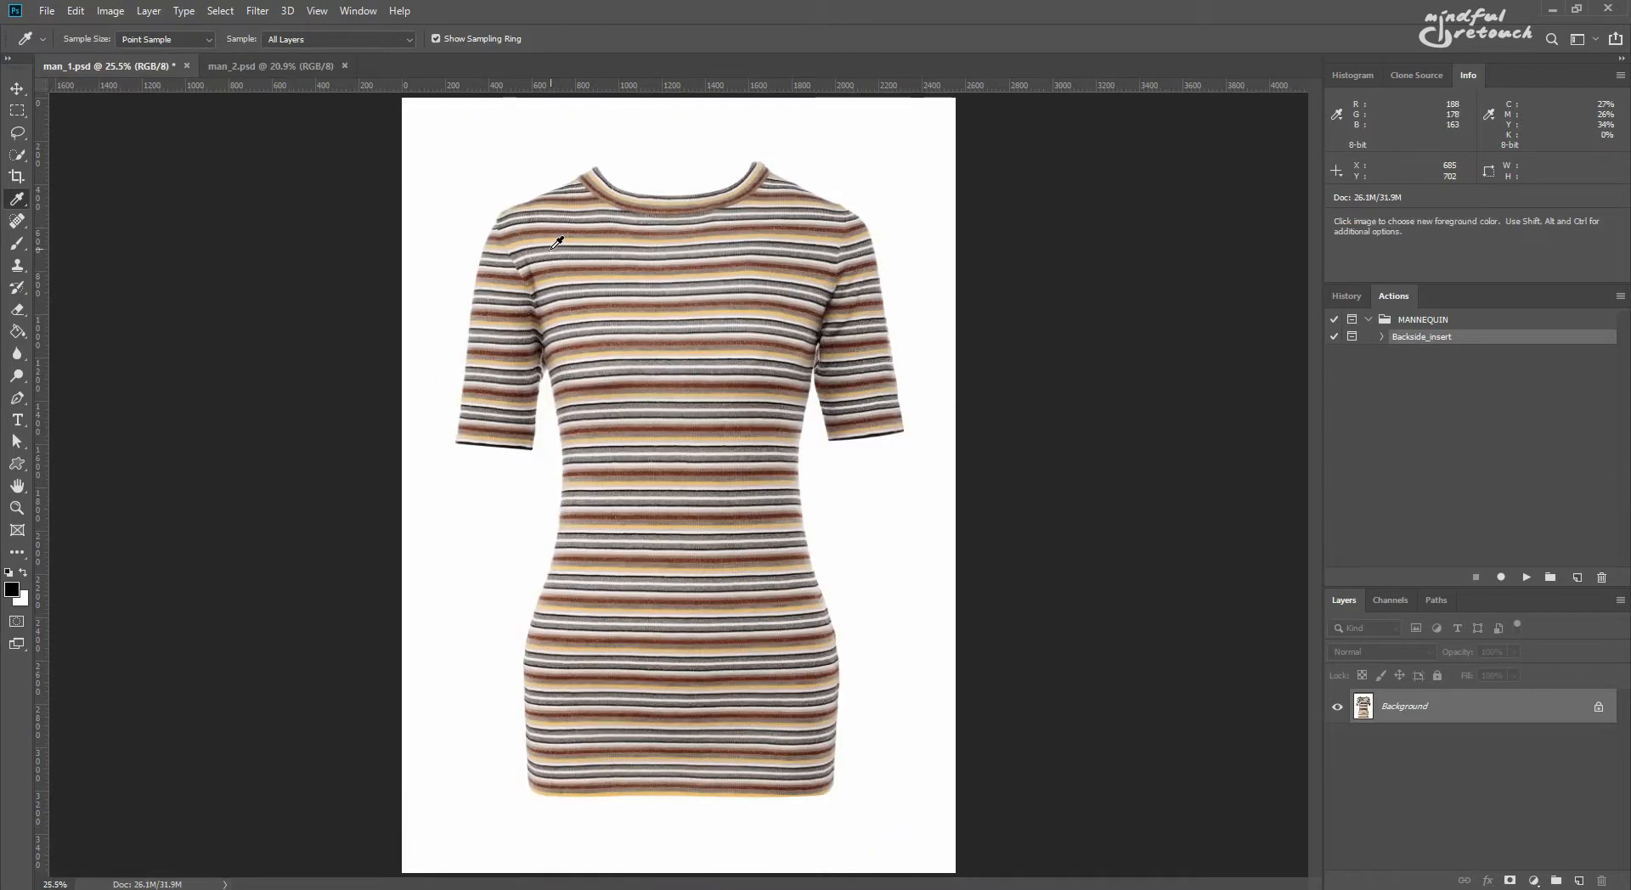
pyautogui.click(270, 66)
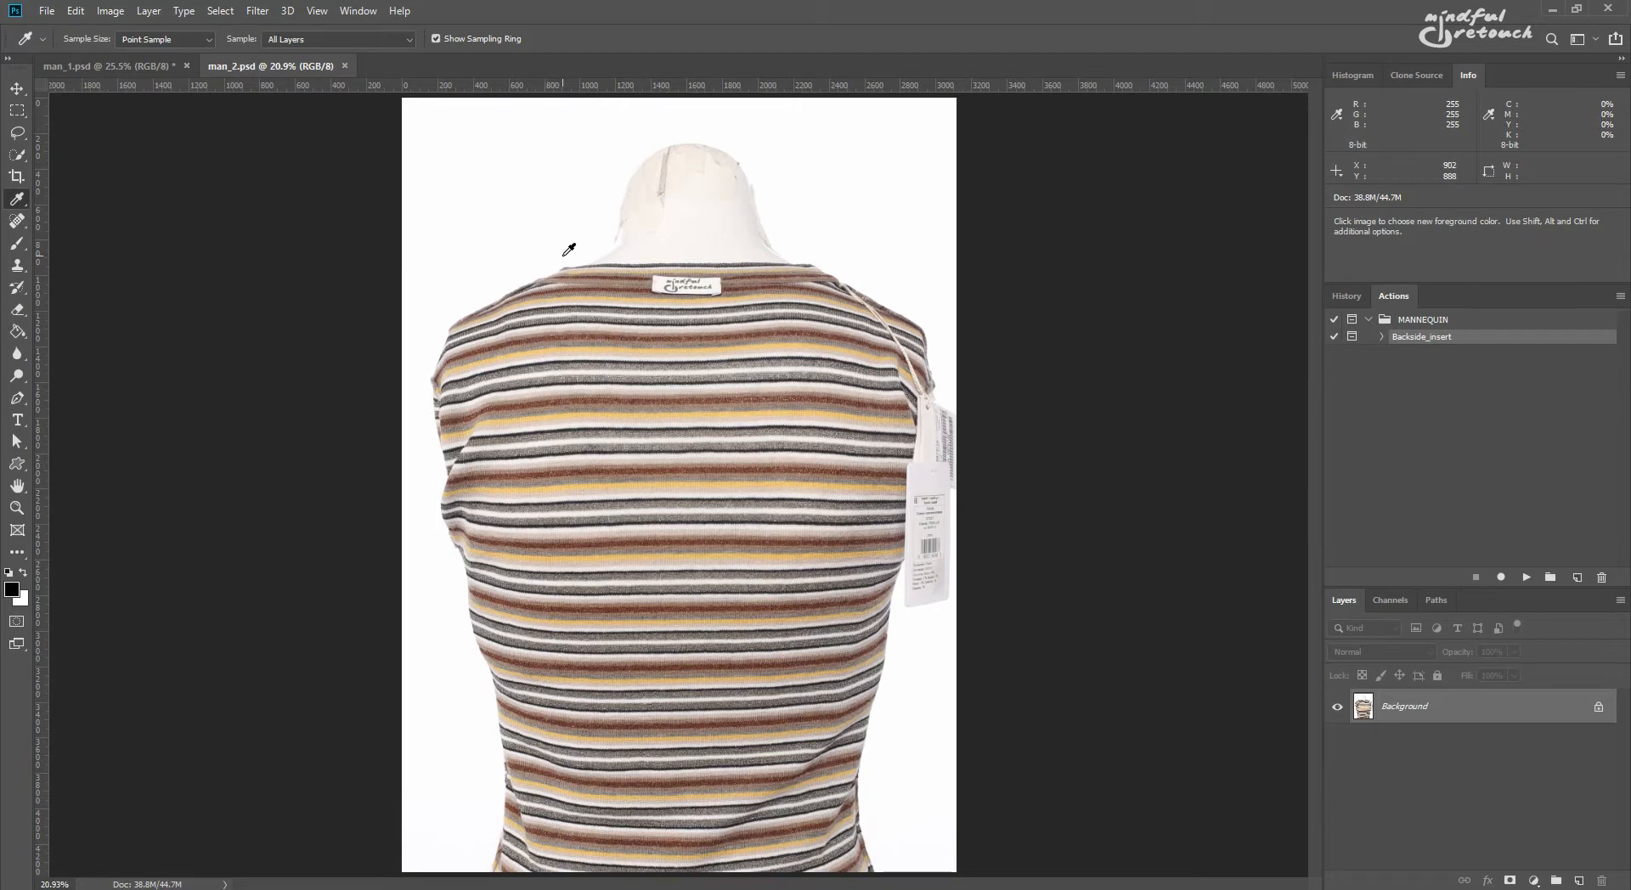
pyautogui.moveTo(270, 66)
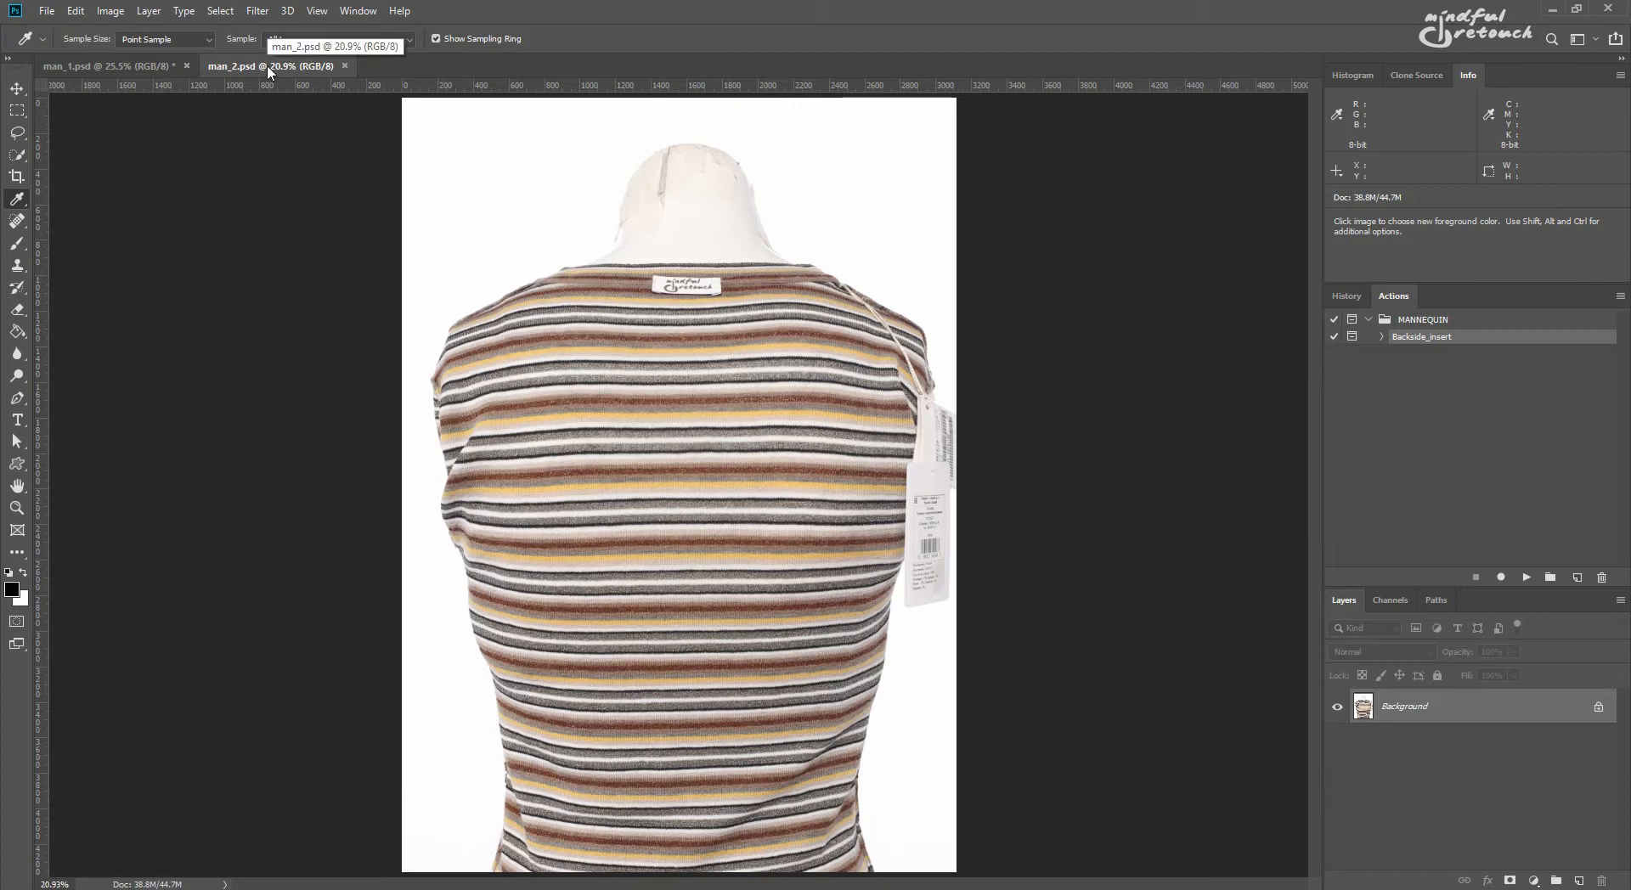
# - Switch to the back view of the striped top and sample the background beside the sleeve
pyautogui.click(104, 66)
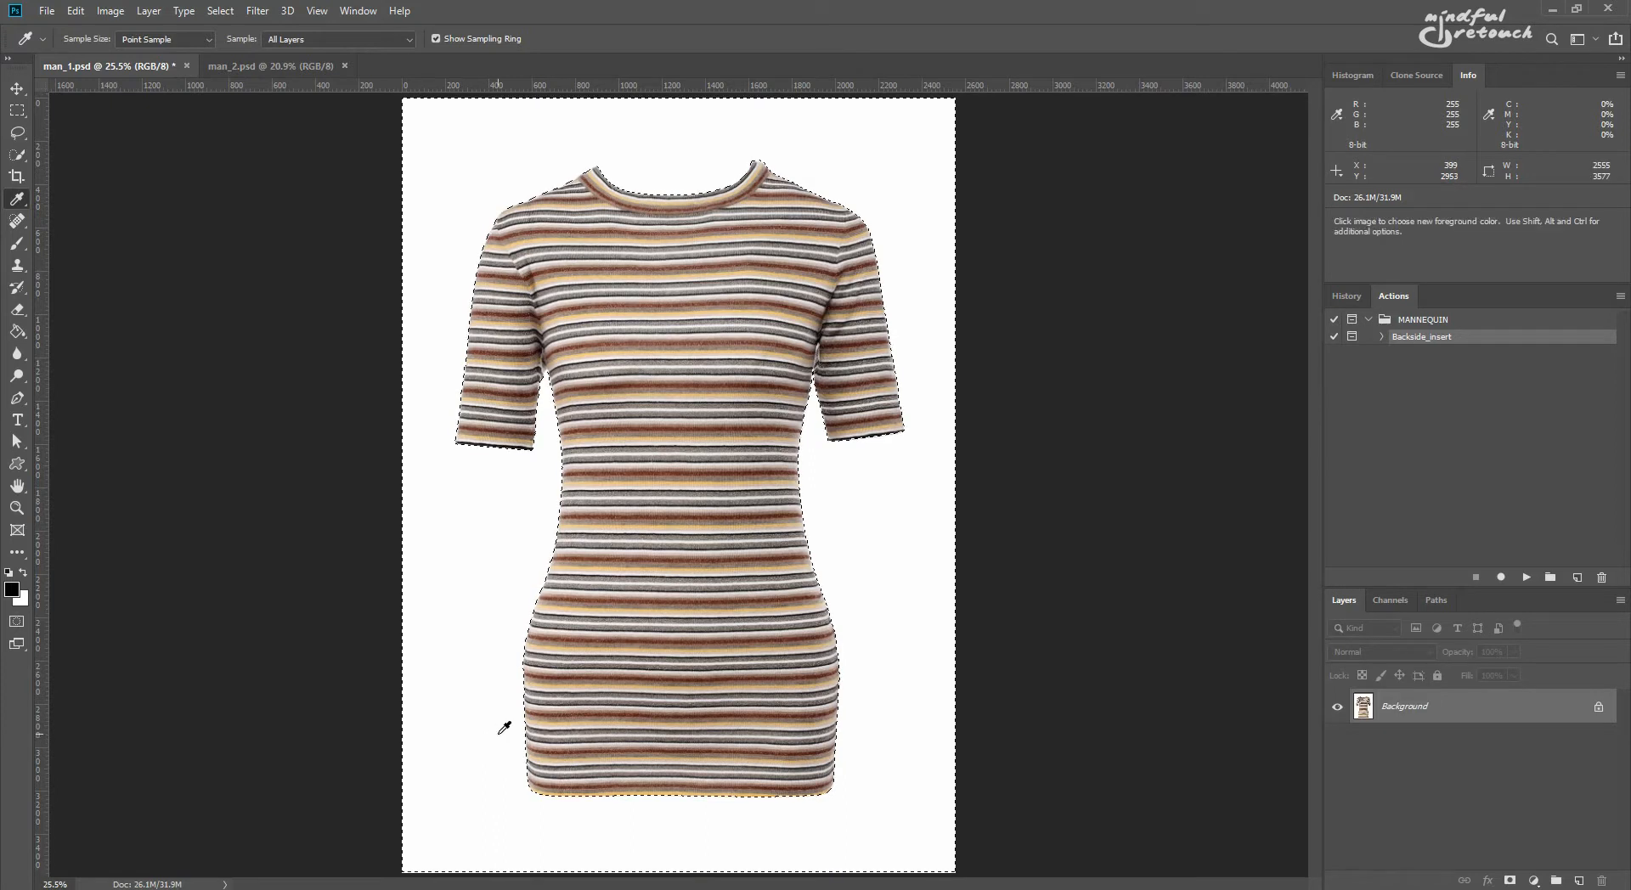
pyautogui.moveTo(915, 491)
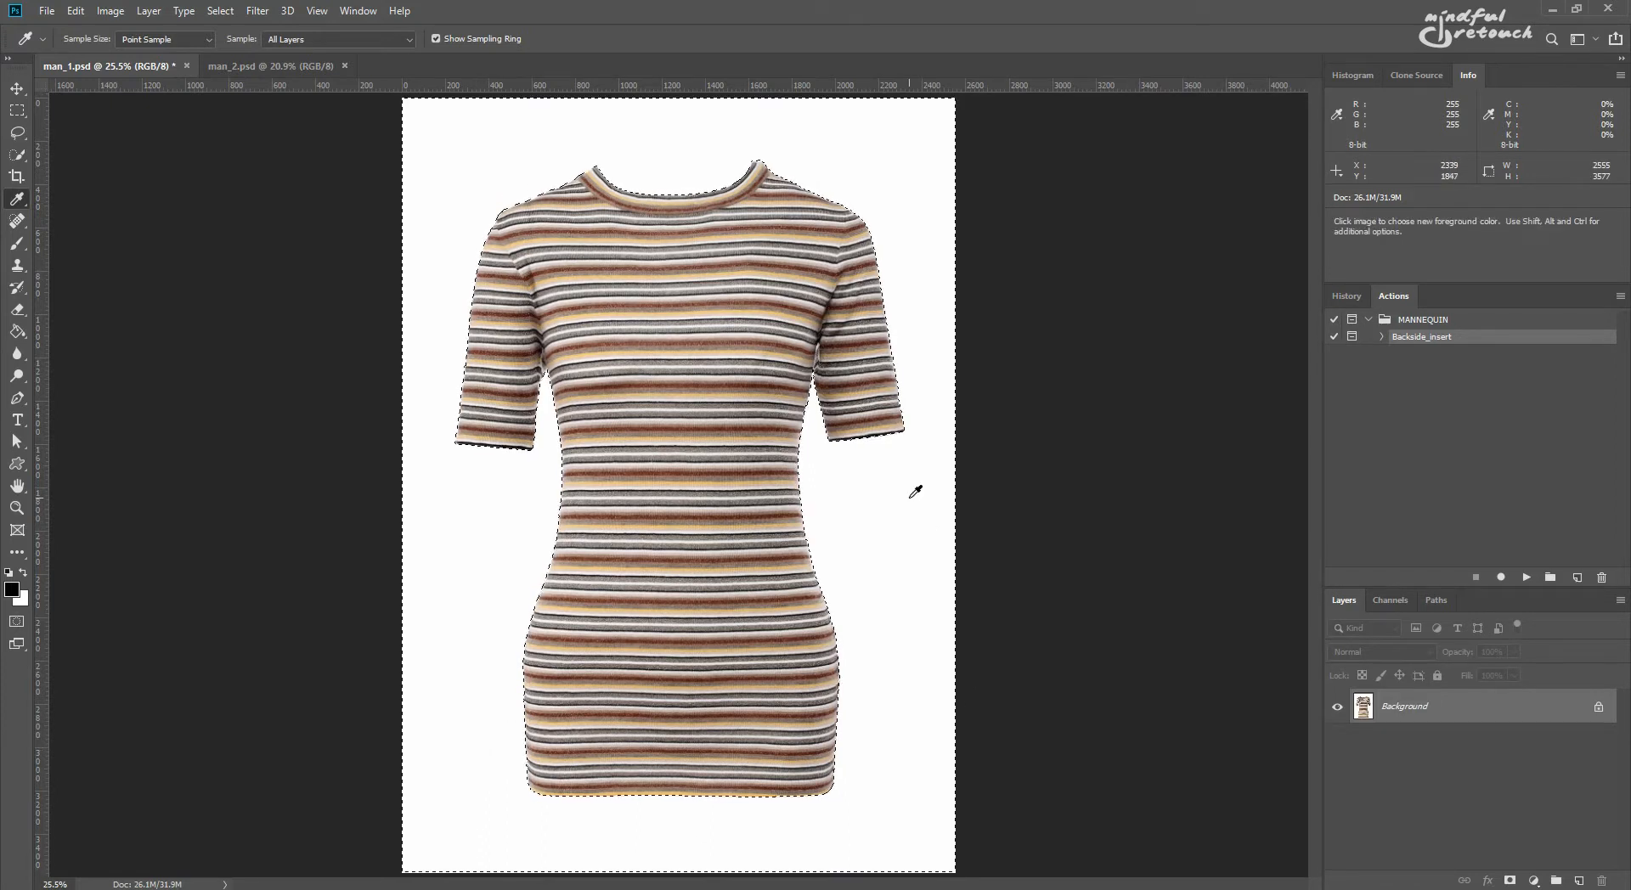
pyautogui.click(270, 67)
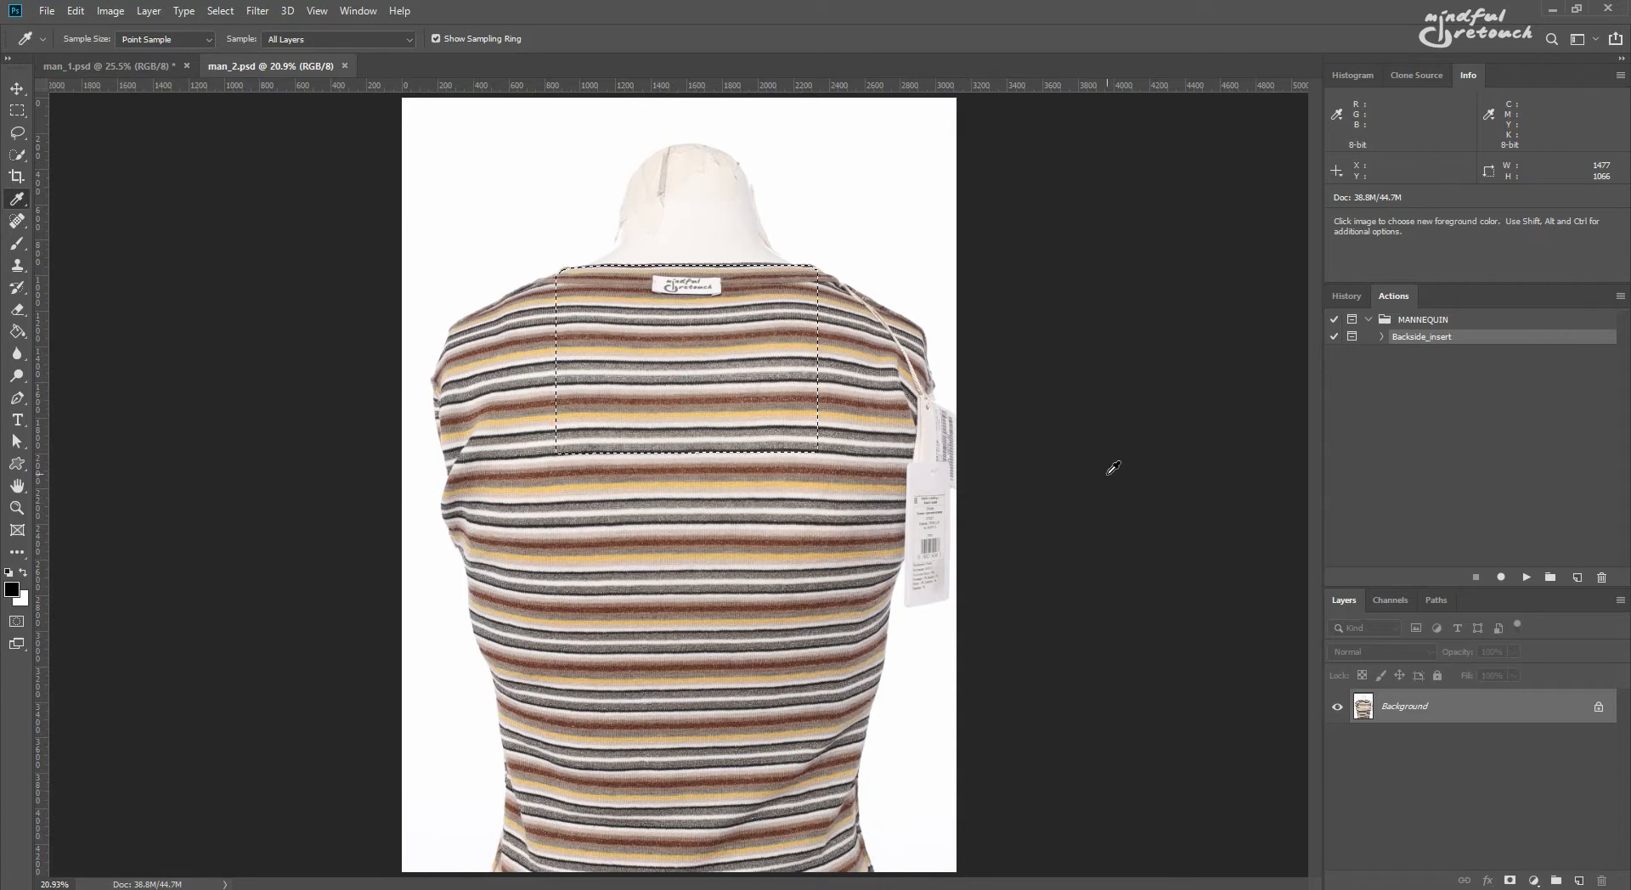
# - Move and scale the pasted back piece so it fits the striped top's neck opening
pyautogui.click(104, 66)
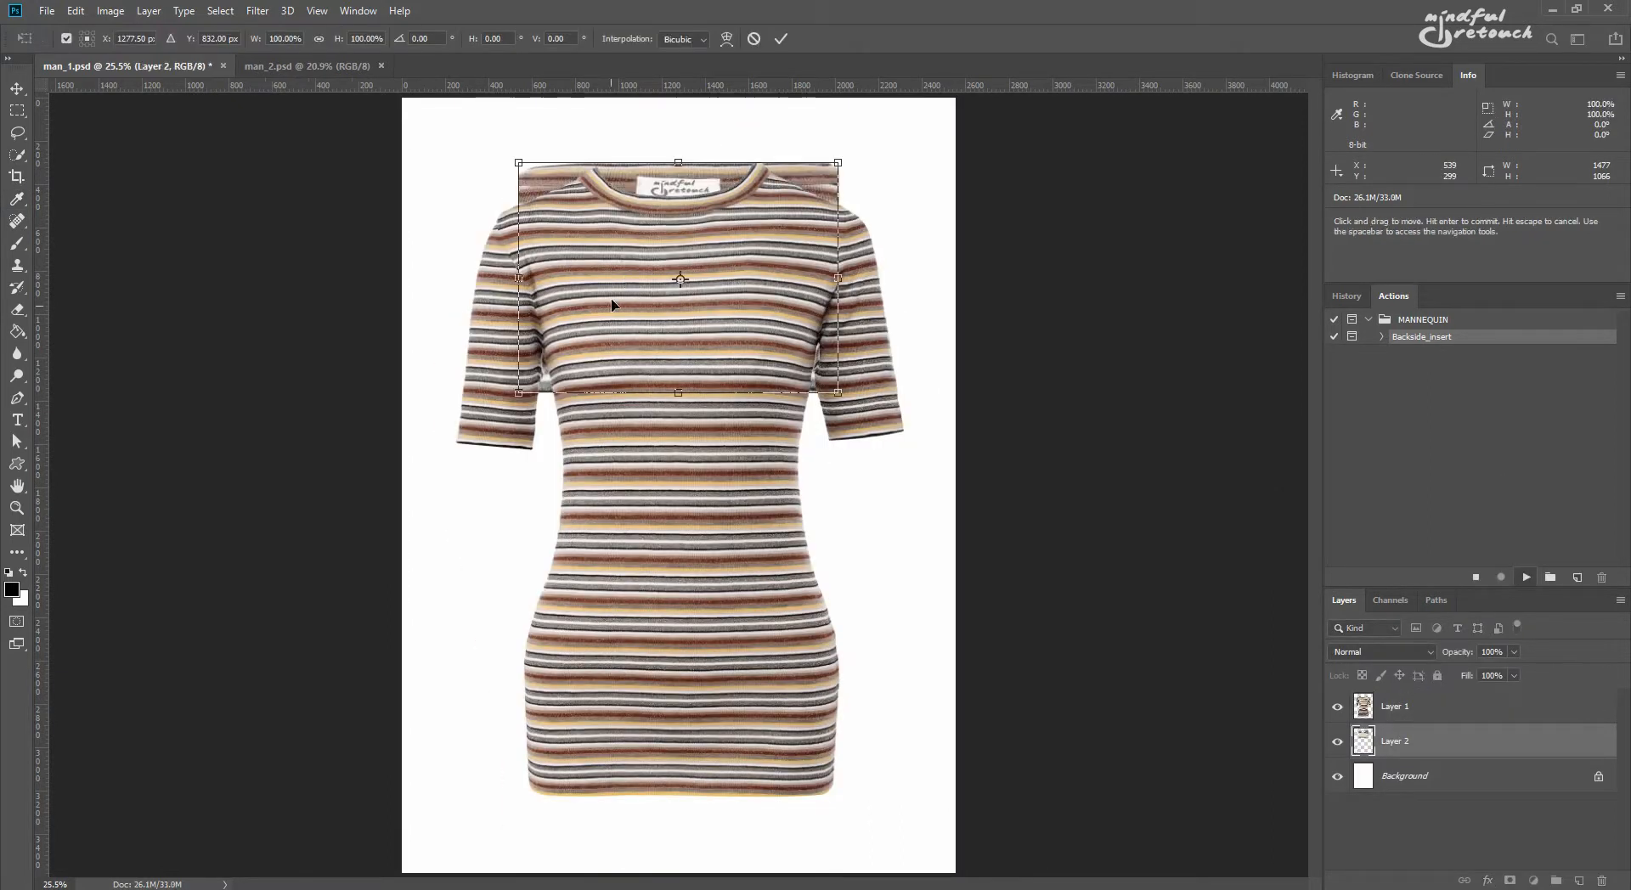
pyautogui.moveTo(520, 392); pyautogui.dragTo(577, 343)
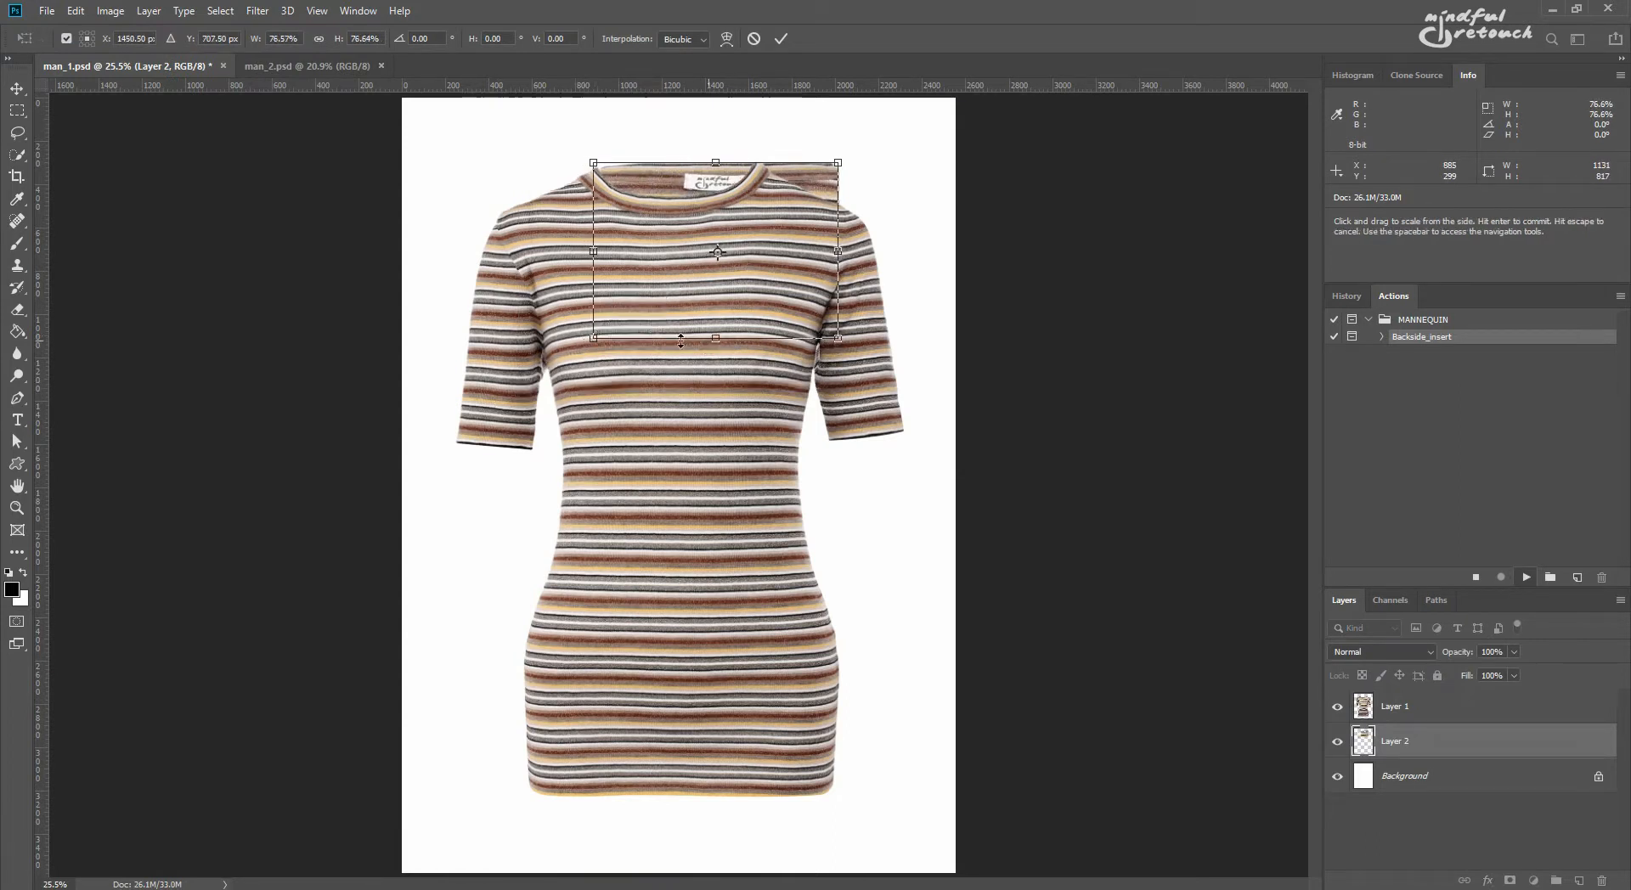
pyautogui.moveTo(838, 338); pyautogui.dragTo(766, 283)
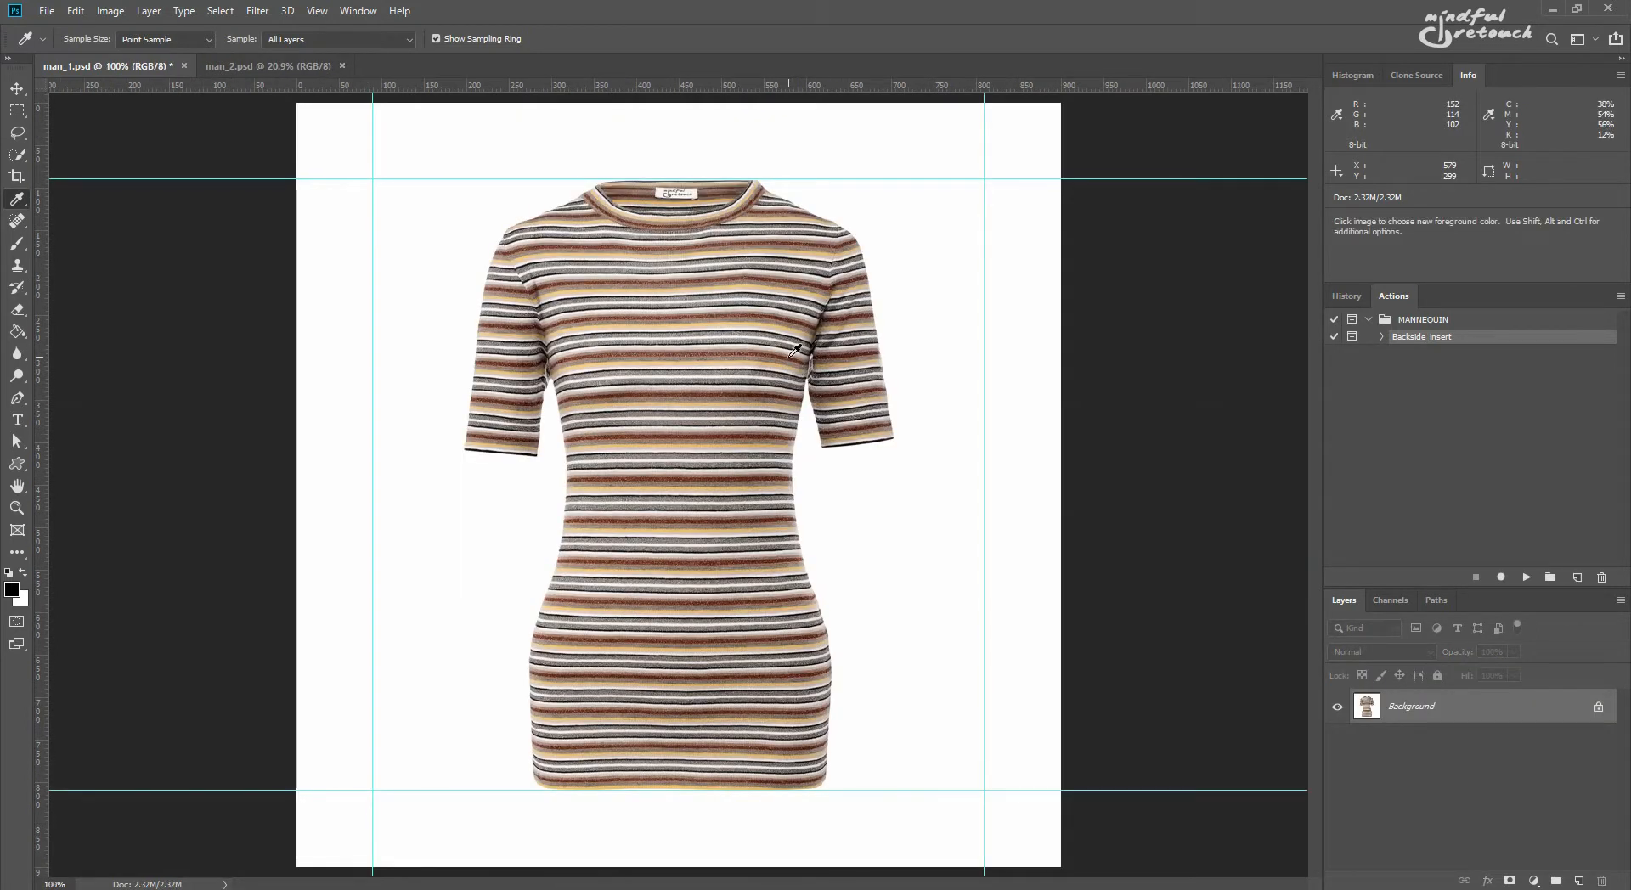
pyautogui.moveTo(1186, 313)
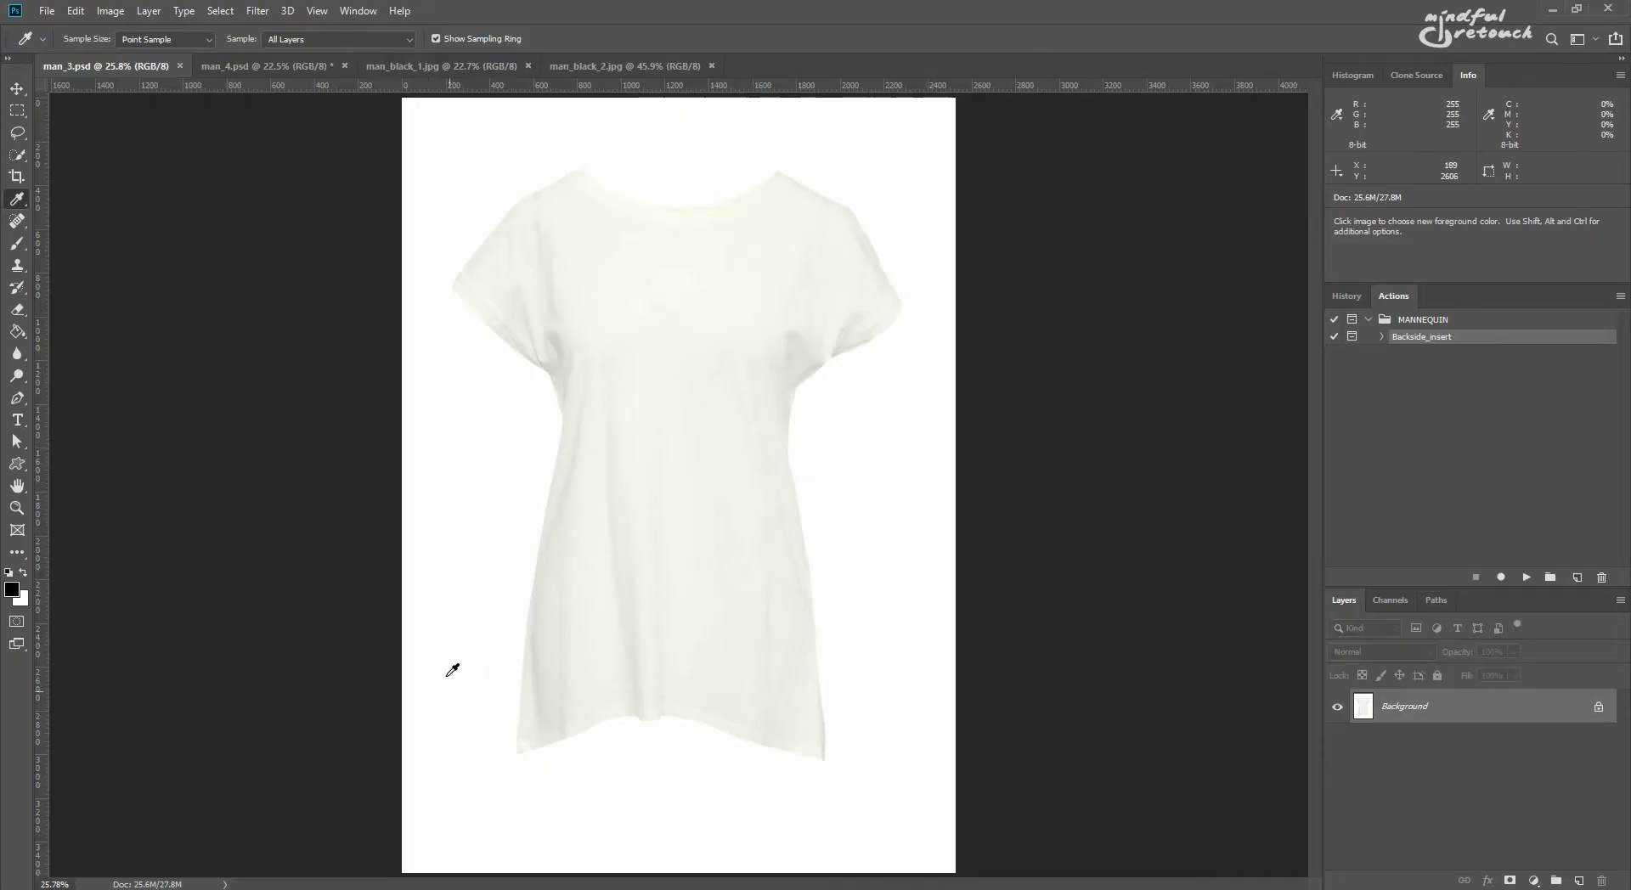
pyautogui.moveTo(923, 596)
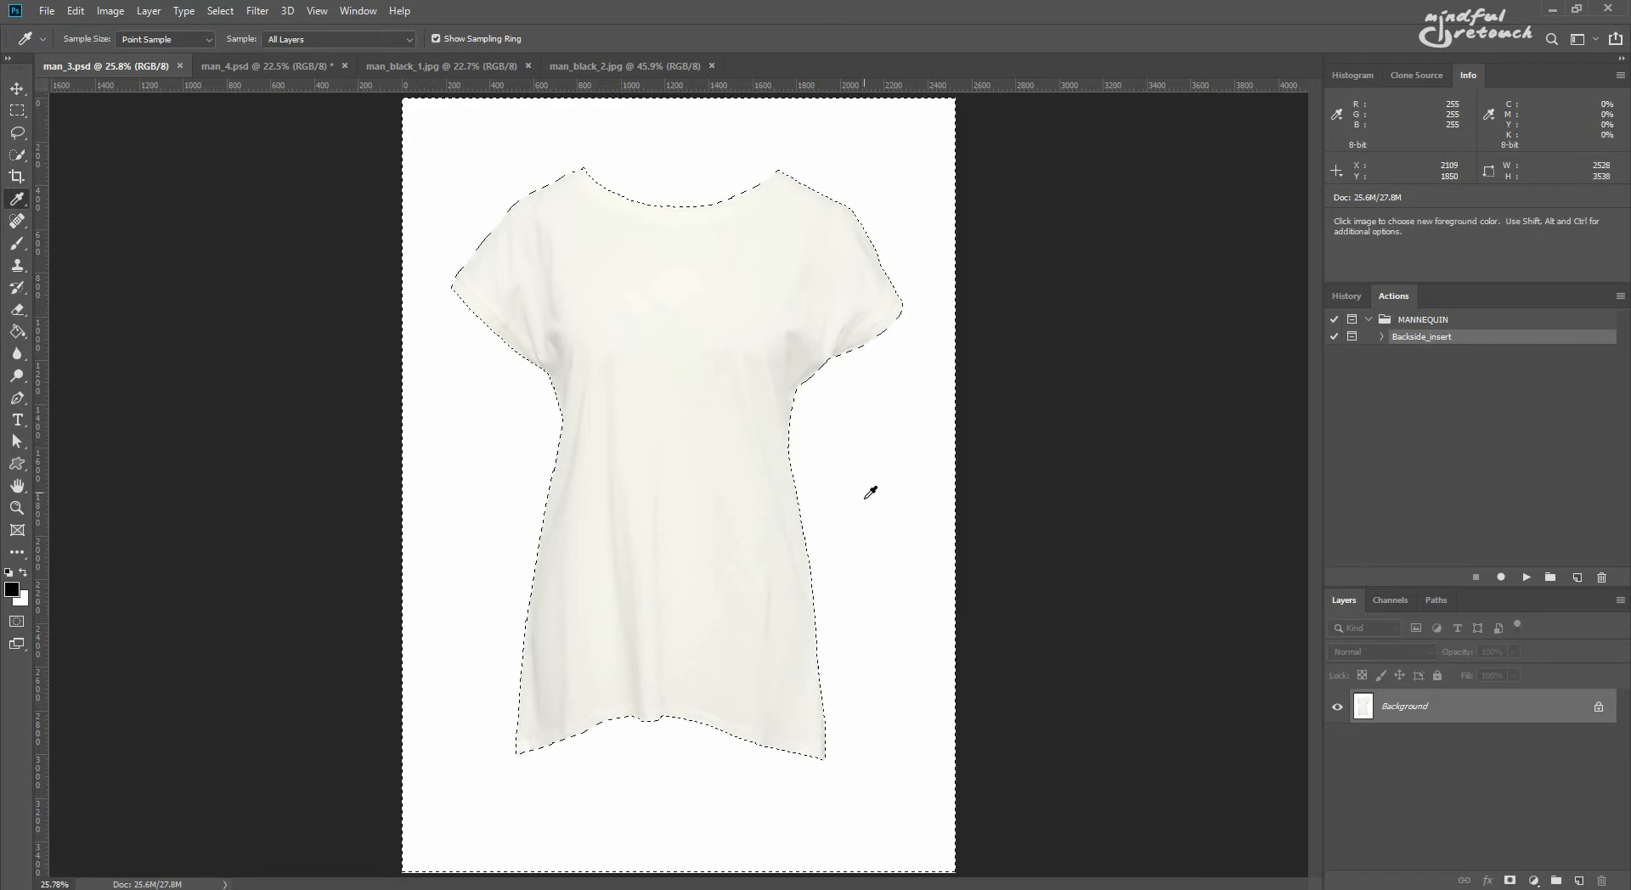
# - Paste the back piece onto the white tee and transform it to the tee's length and neckline
pyautogui.click(266, 66)
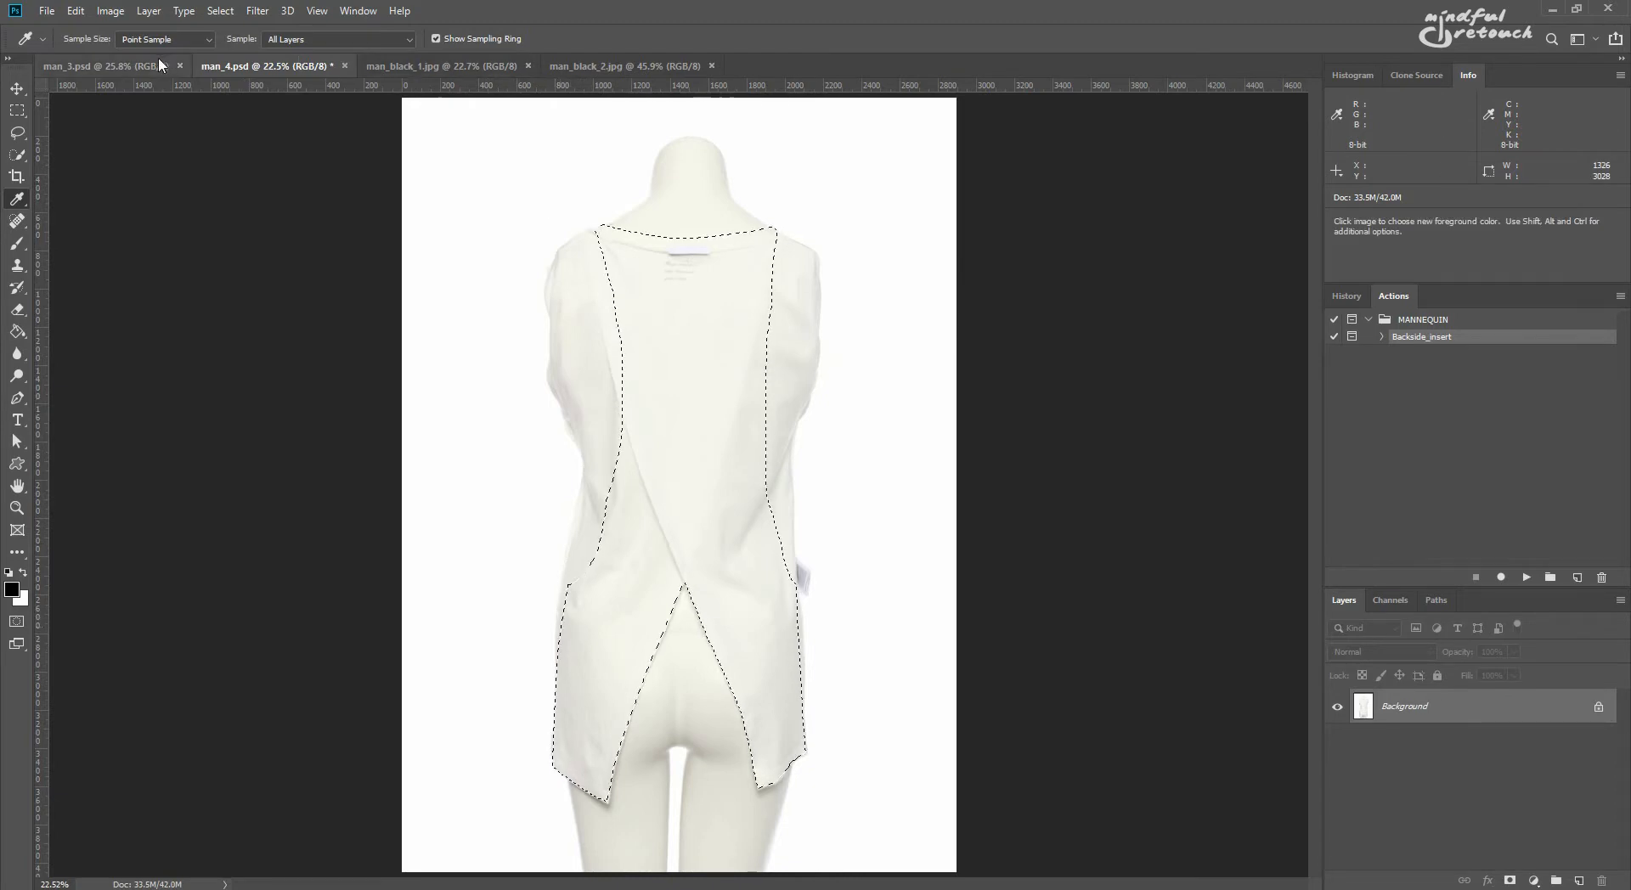
pyautogui.click(98, 66)
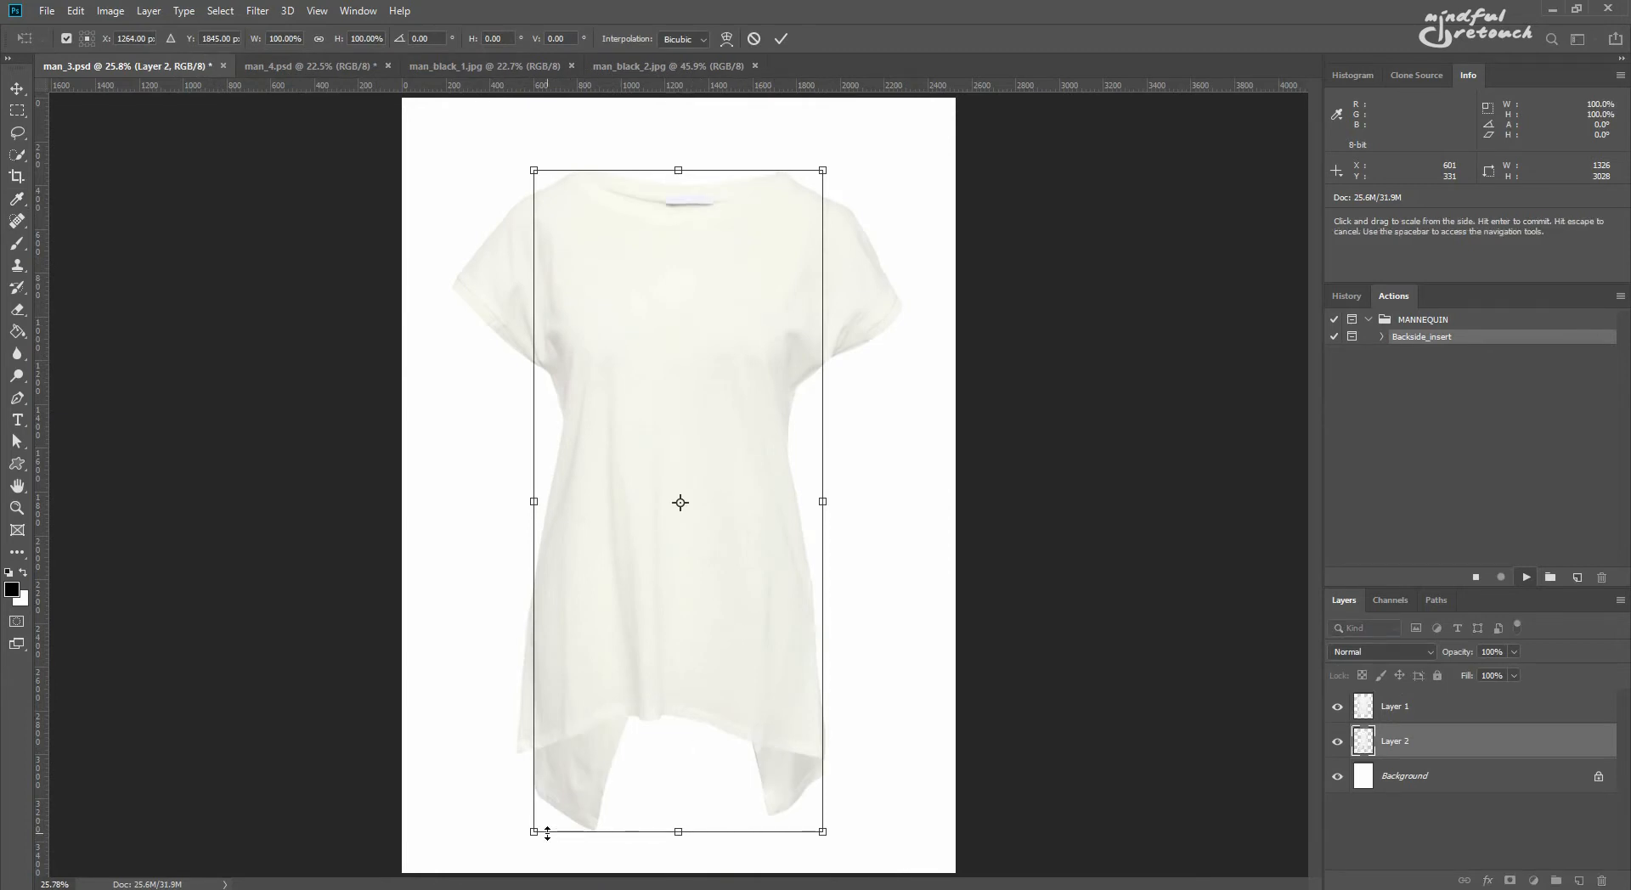
pyautogui.moveTo(822, 831); pyautogui.dragTo(817, 817)
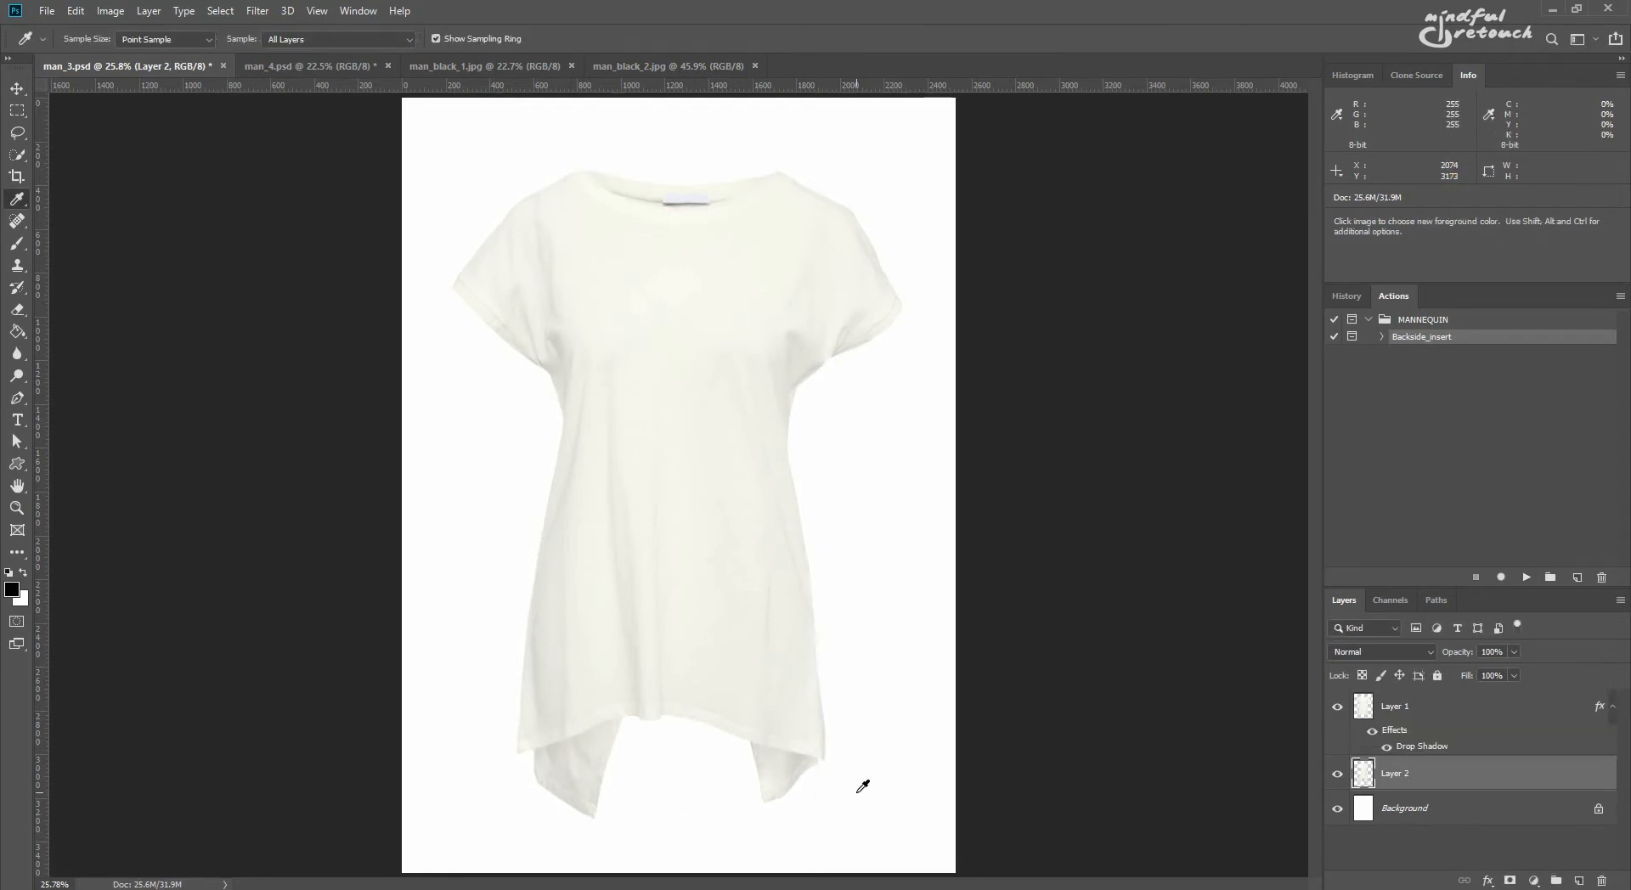
pyautogui.press('Ctrl+t')
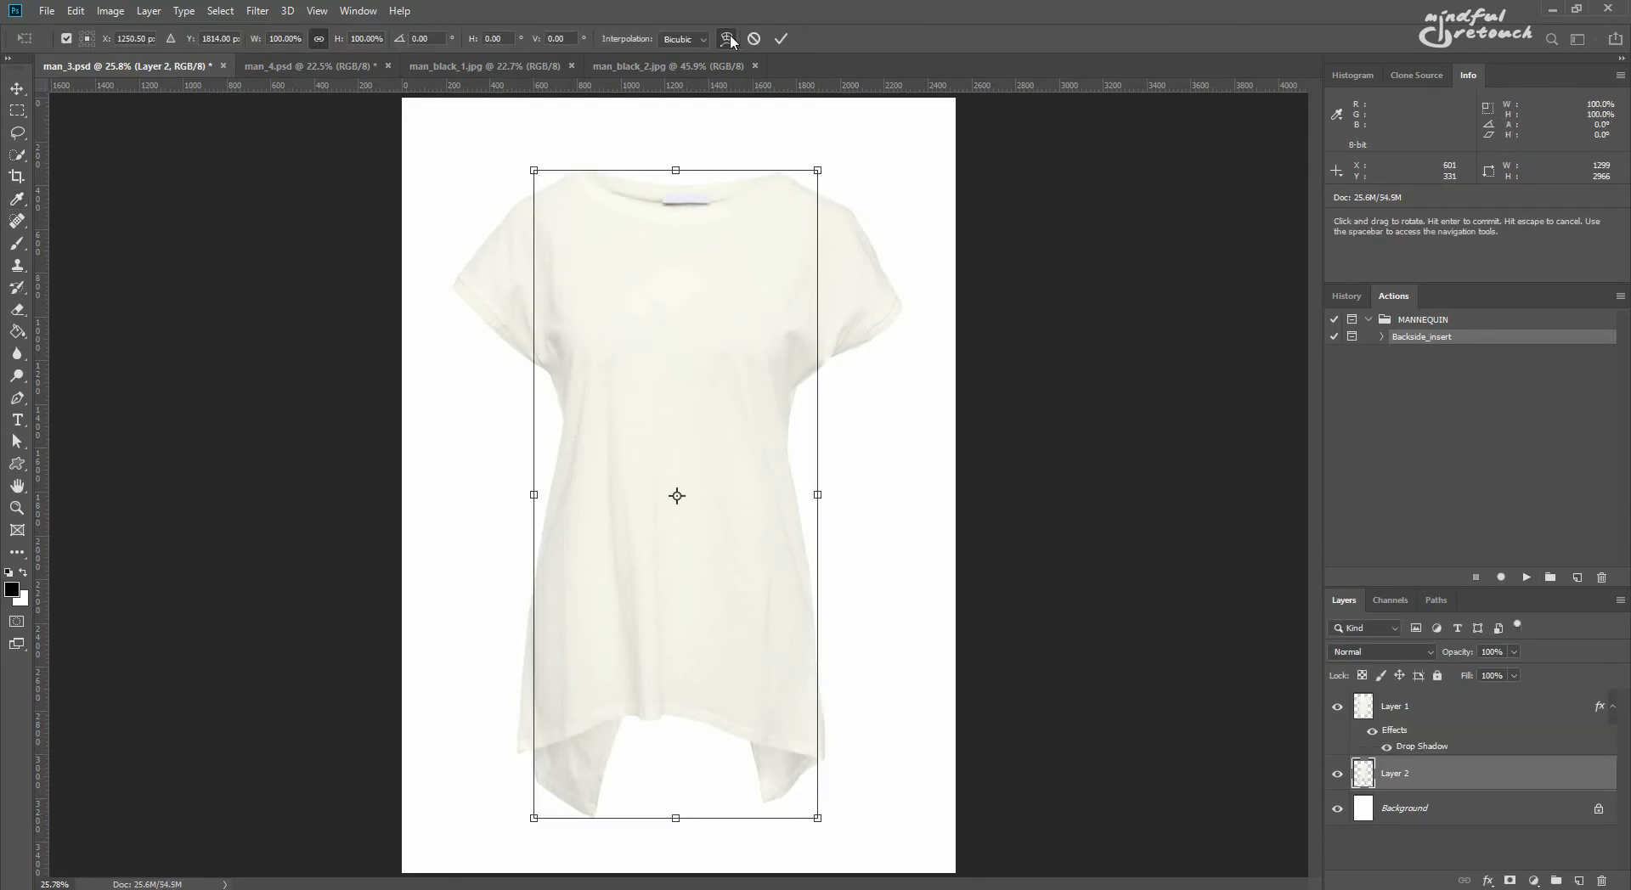
pyautogui.click(729, 39)
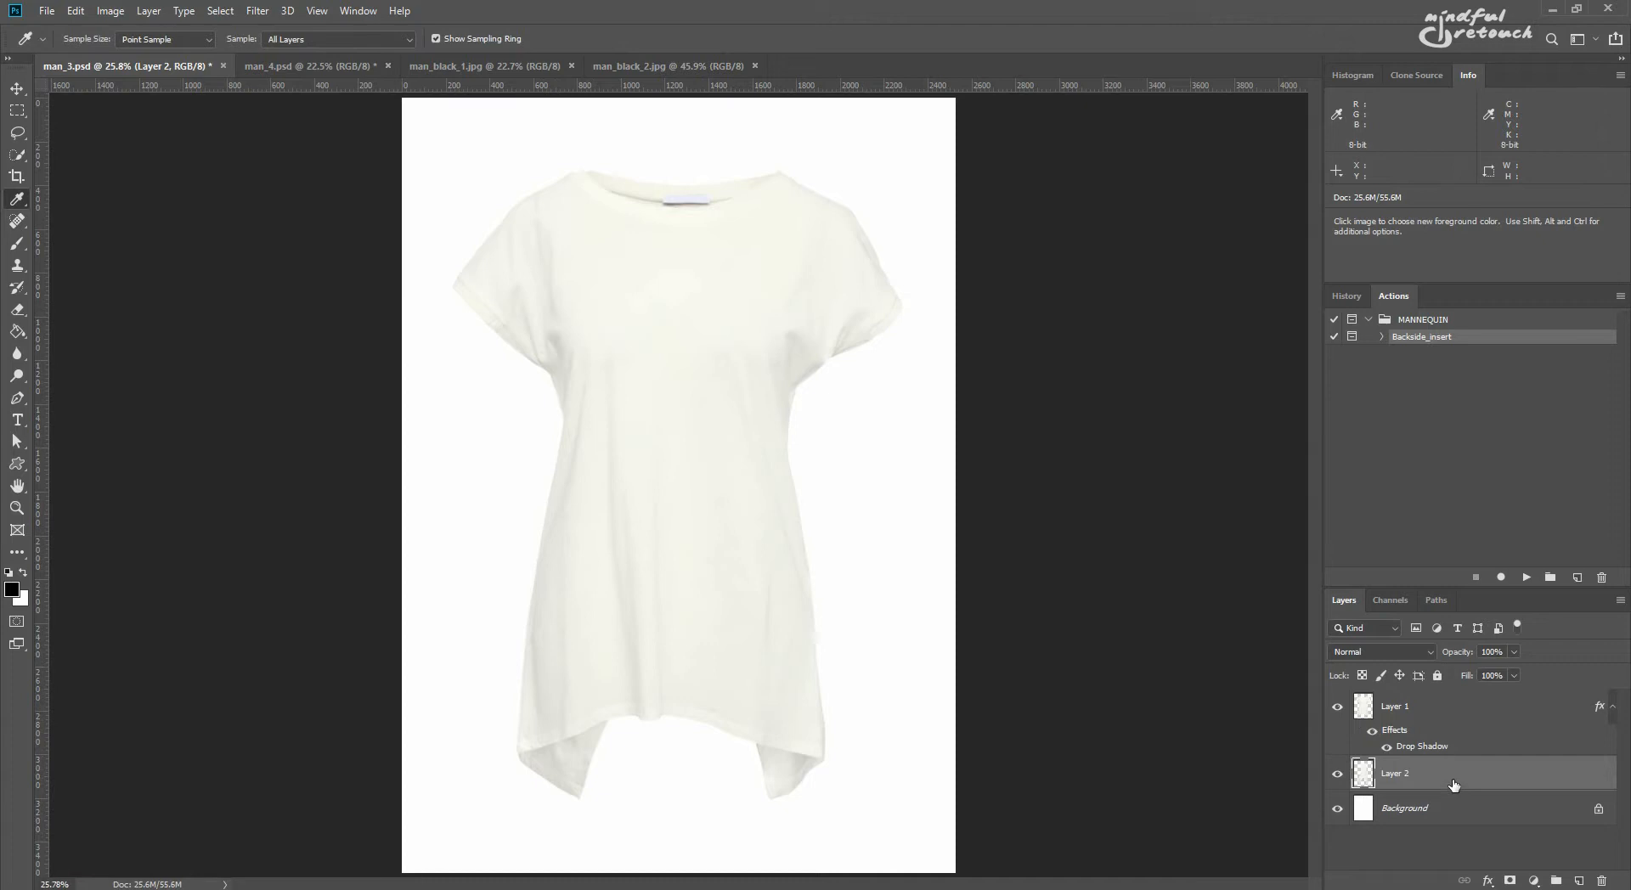
# - Select the back piece layer together with the background layer for flattening
pyautogui.click(1394, 707)
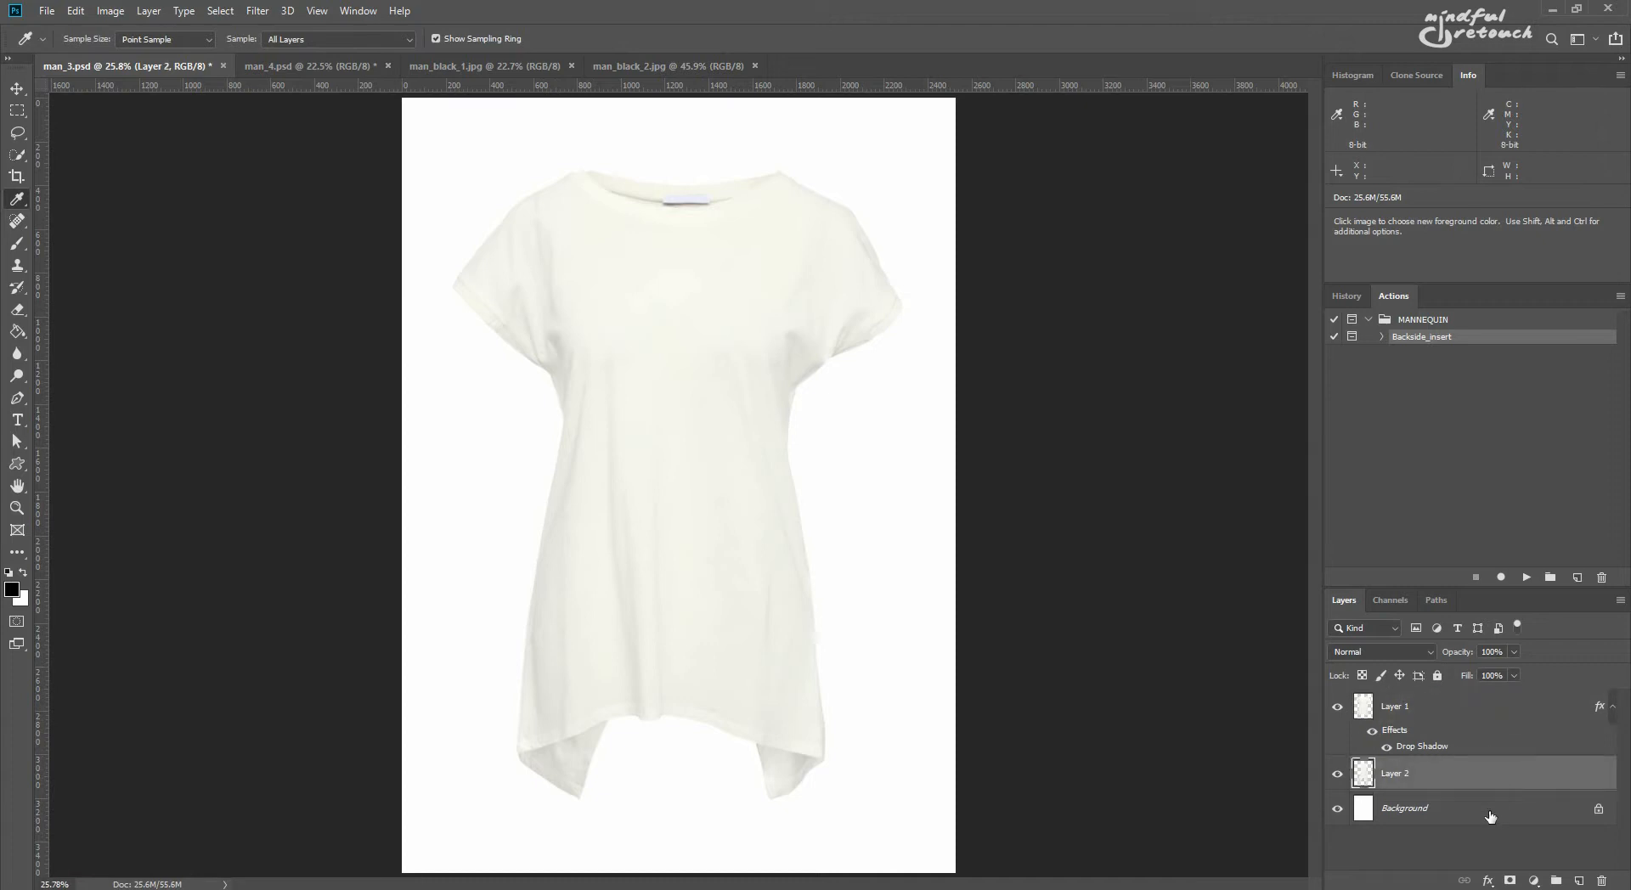
pyautogui.click(1405, 808)
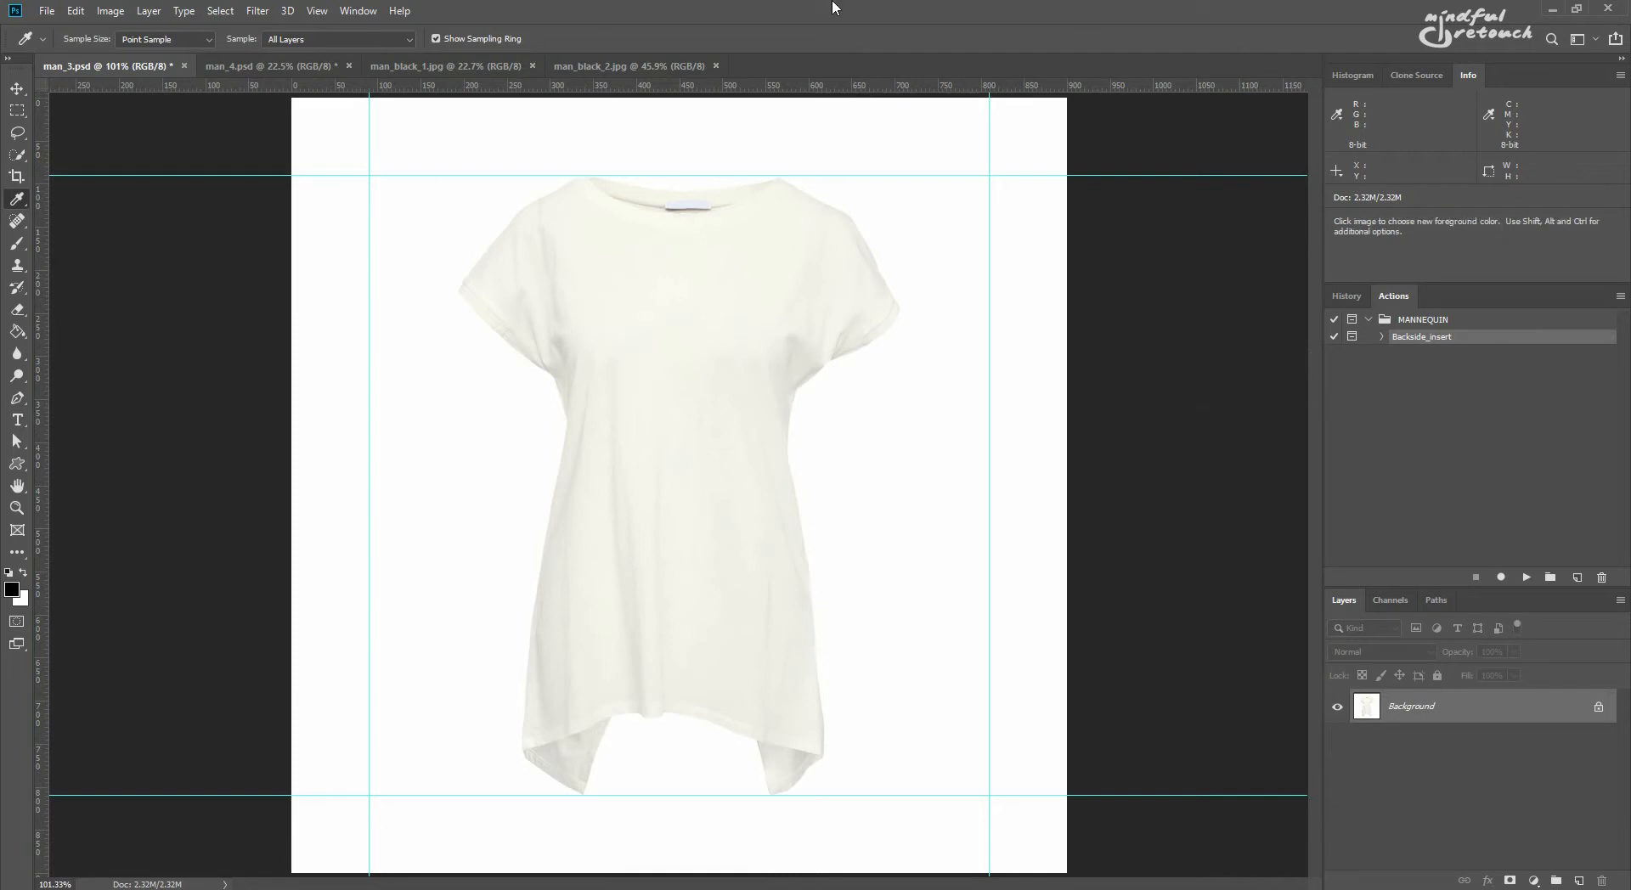
# - Select the black tank via the white background and contract the selection
pyautogui.click(441, 67)
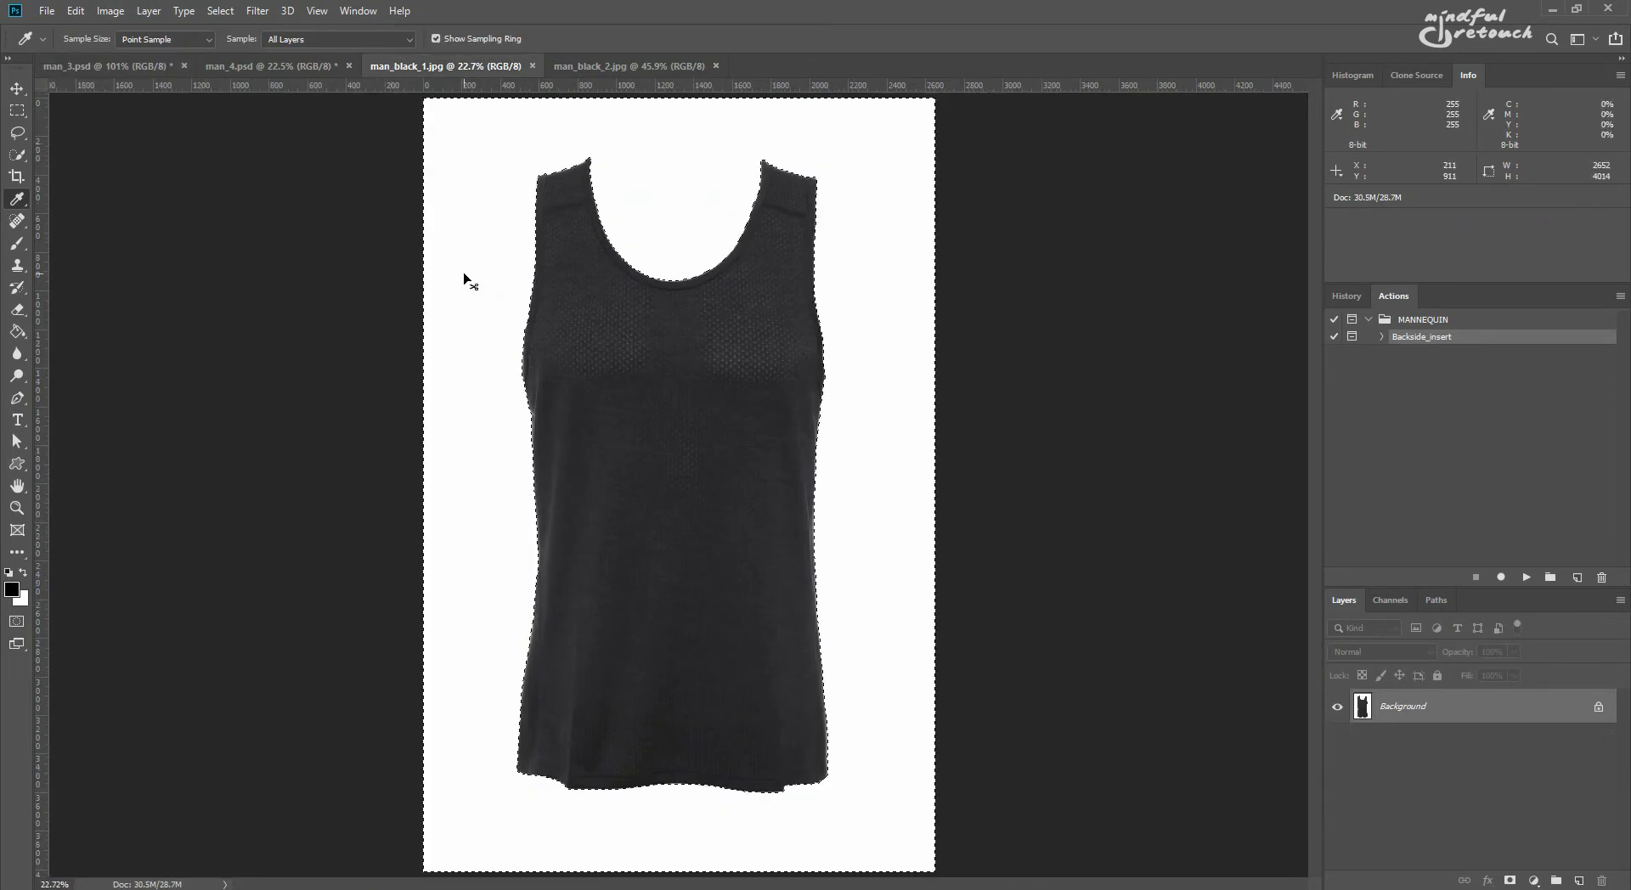
pyautogui.click(666, 354)
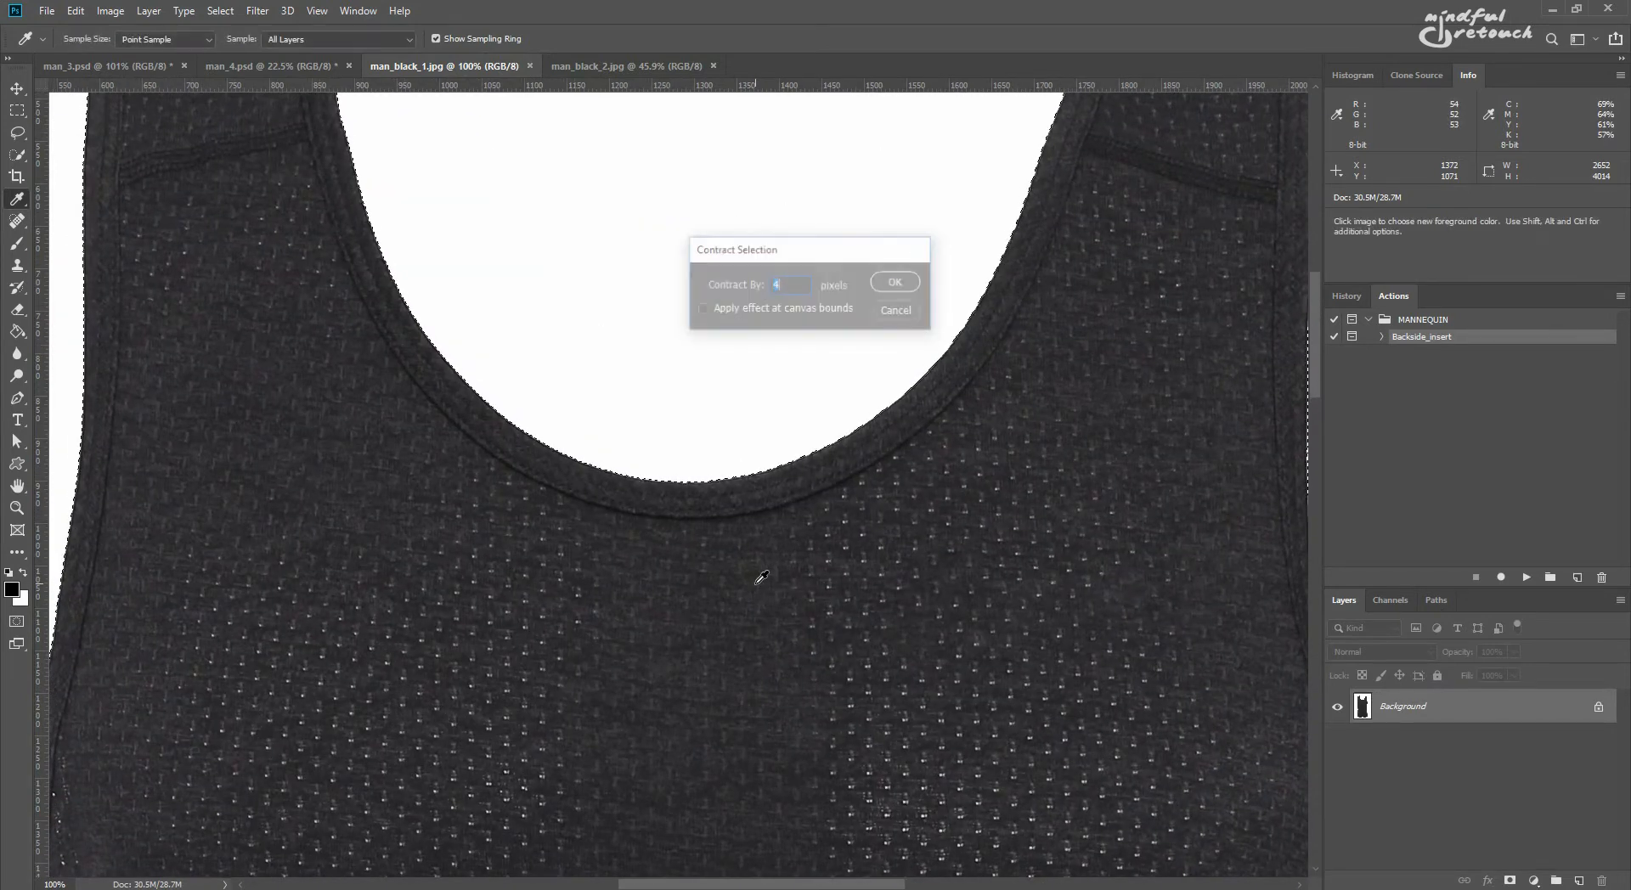
pyautogui.click(892, 282)
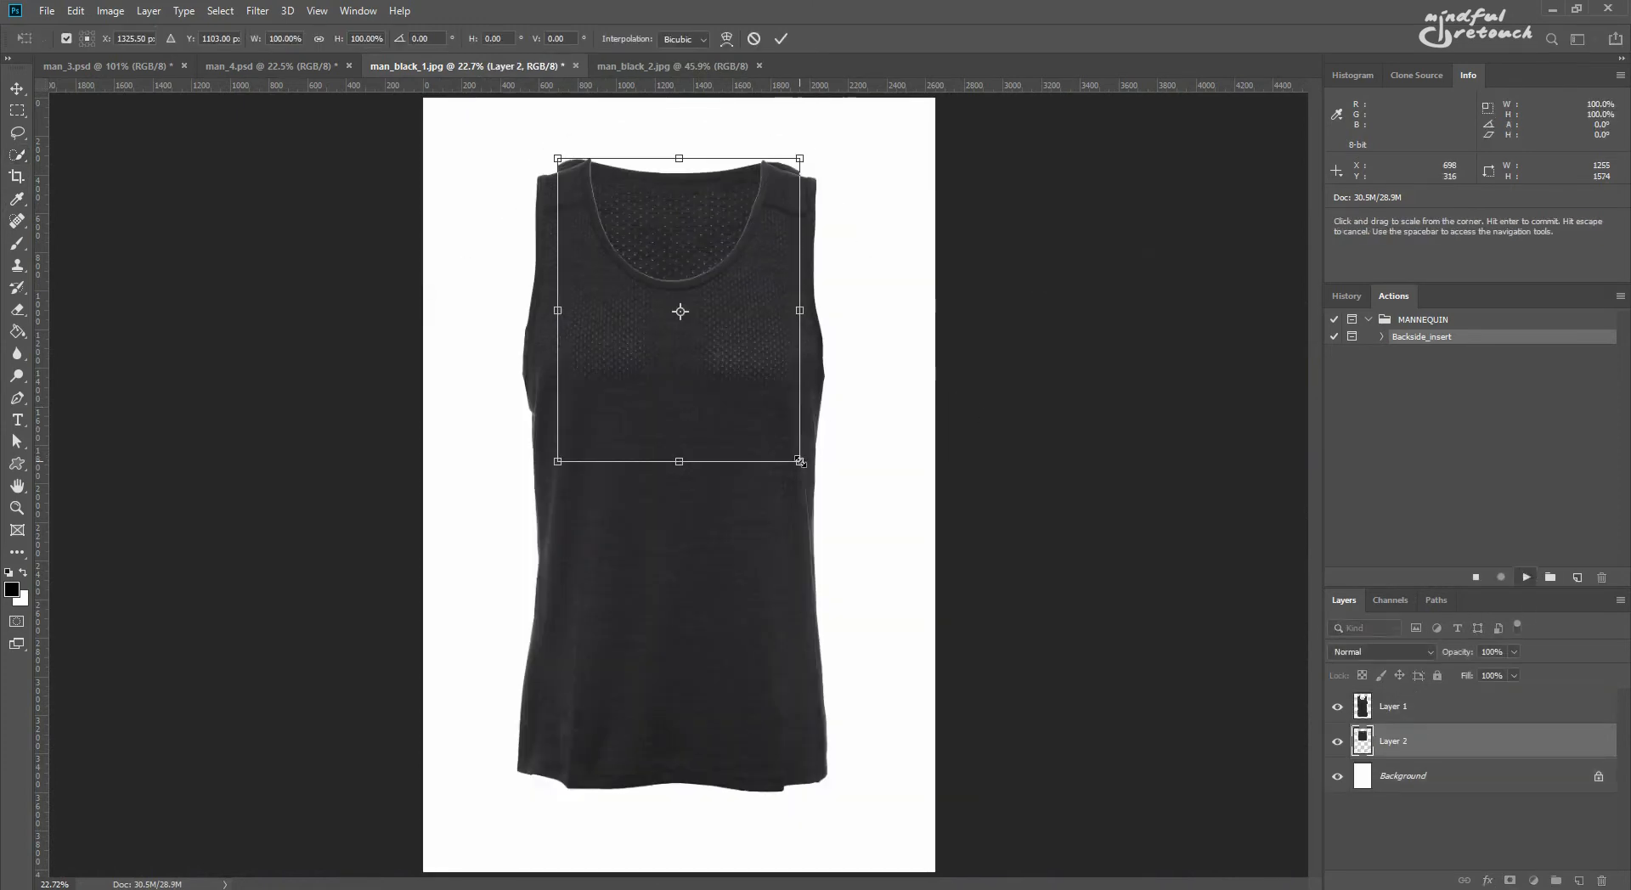
# - Shrink and adjust the pasted back piece to fit the tank's scooped neckline
pyautogui.moveTo(800, 462); pyautogui.dragTo(780, 435)
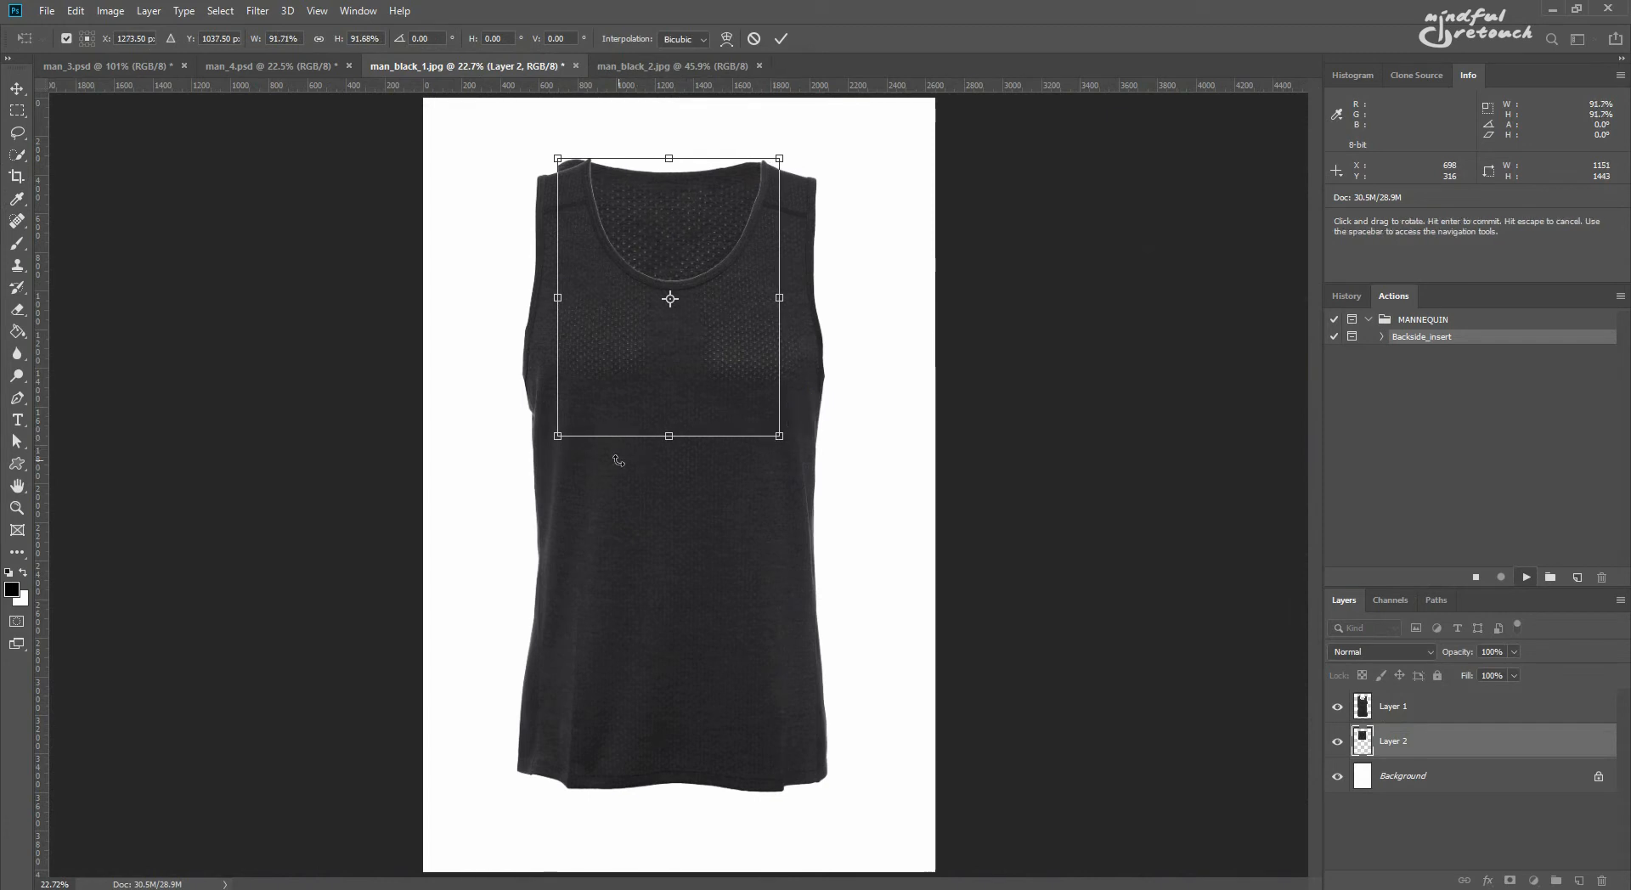
pyautogui.moveTo(557, 435); pyautogui.dragTo(577, 410)
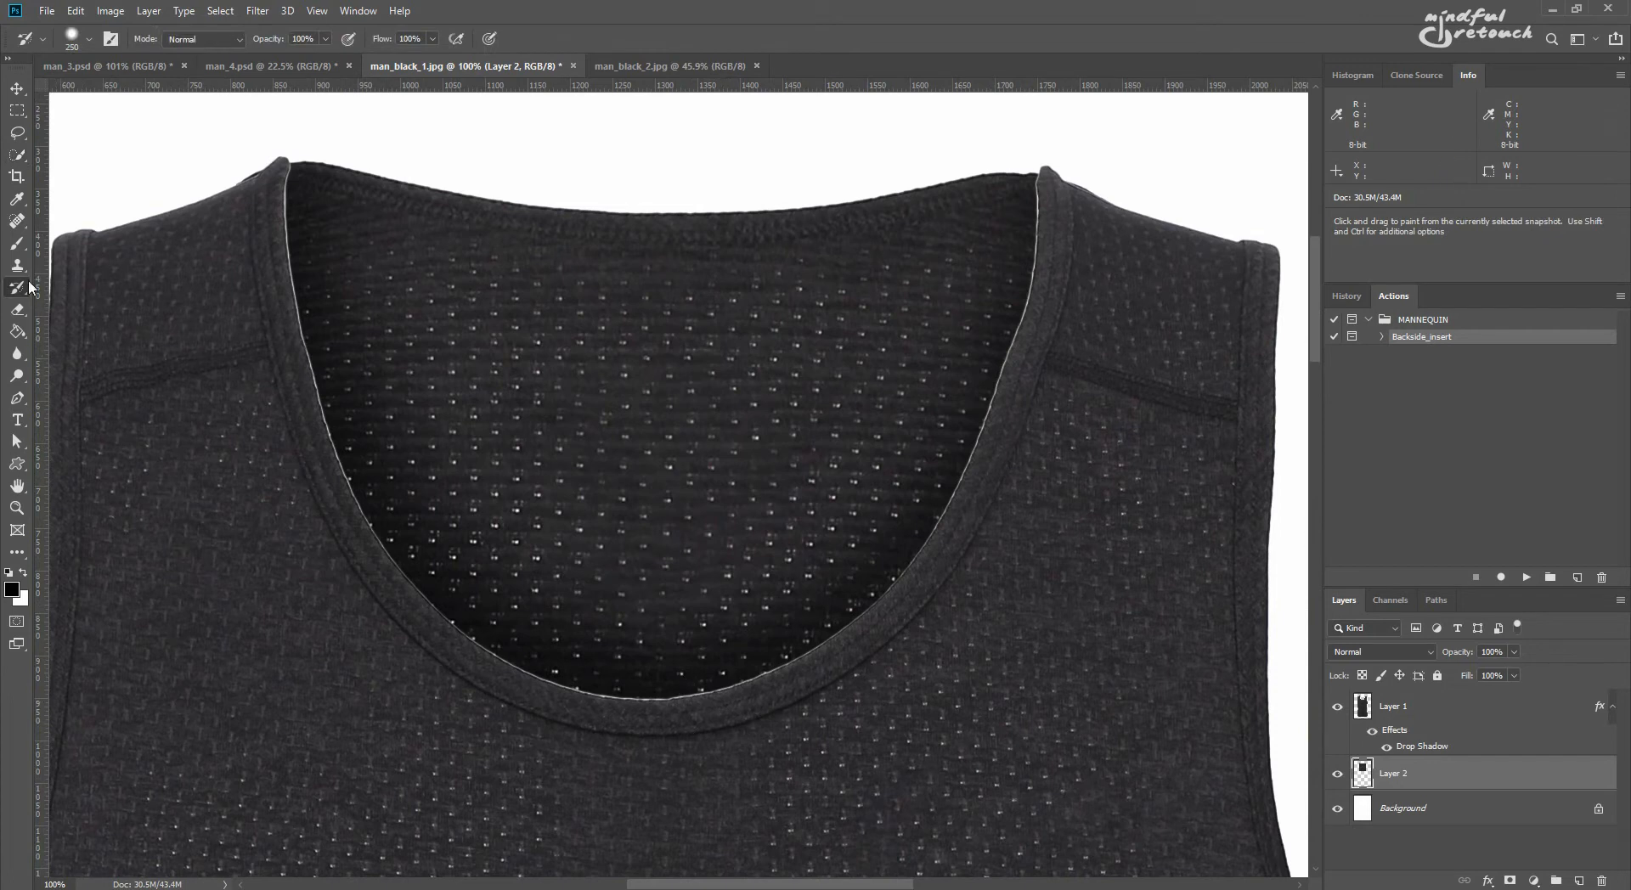
# - Make the black tank's front garment layer active for tidying the neckline edge
pyautogui.click(1439, 707)
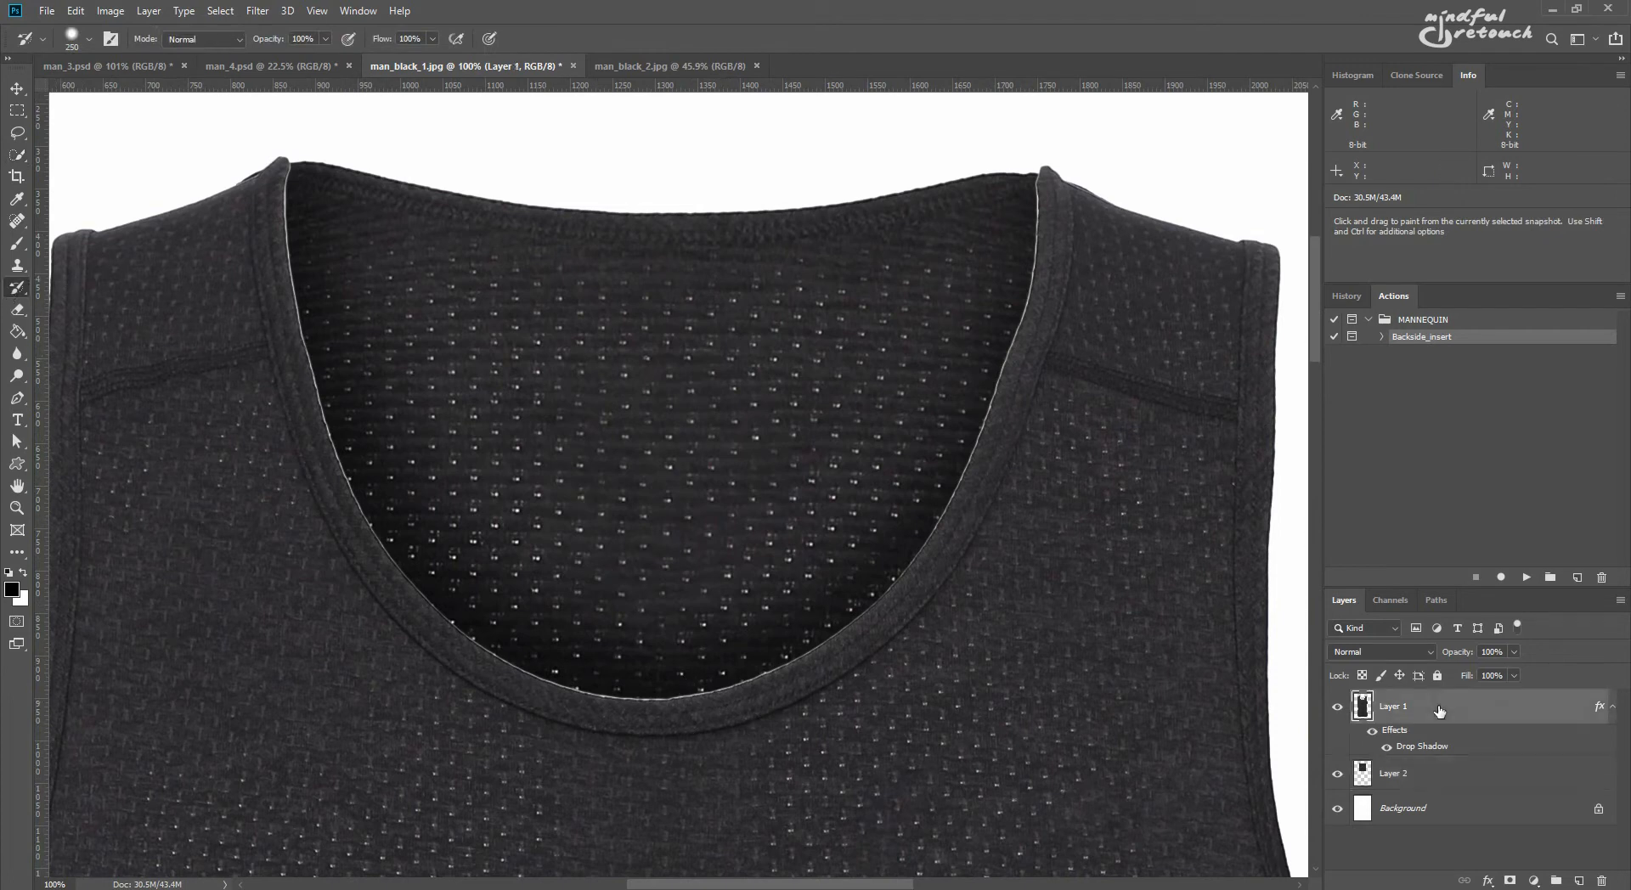
pyautogui.moveTo(347, 457)
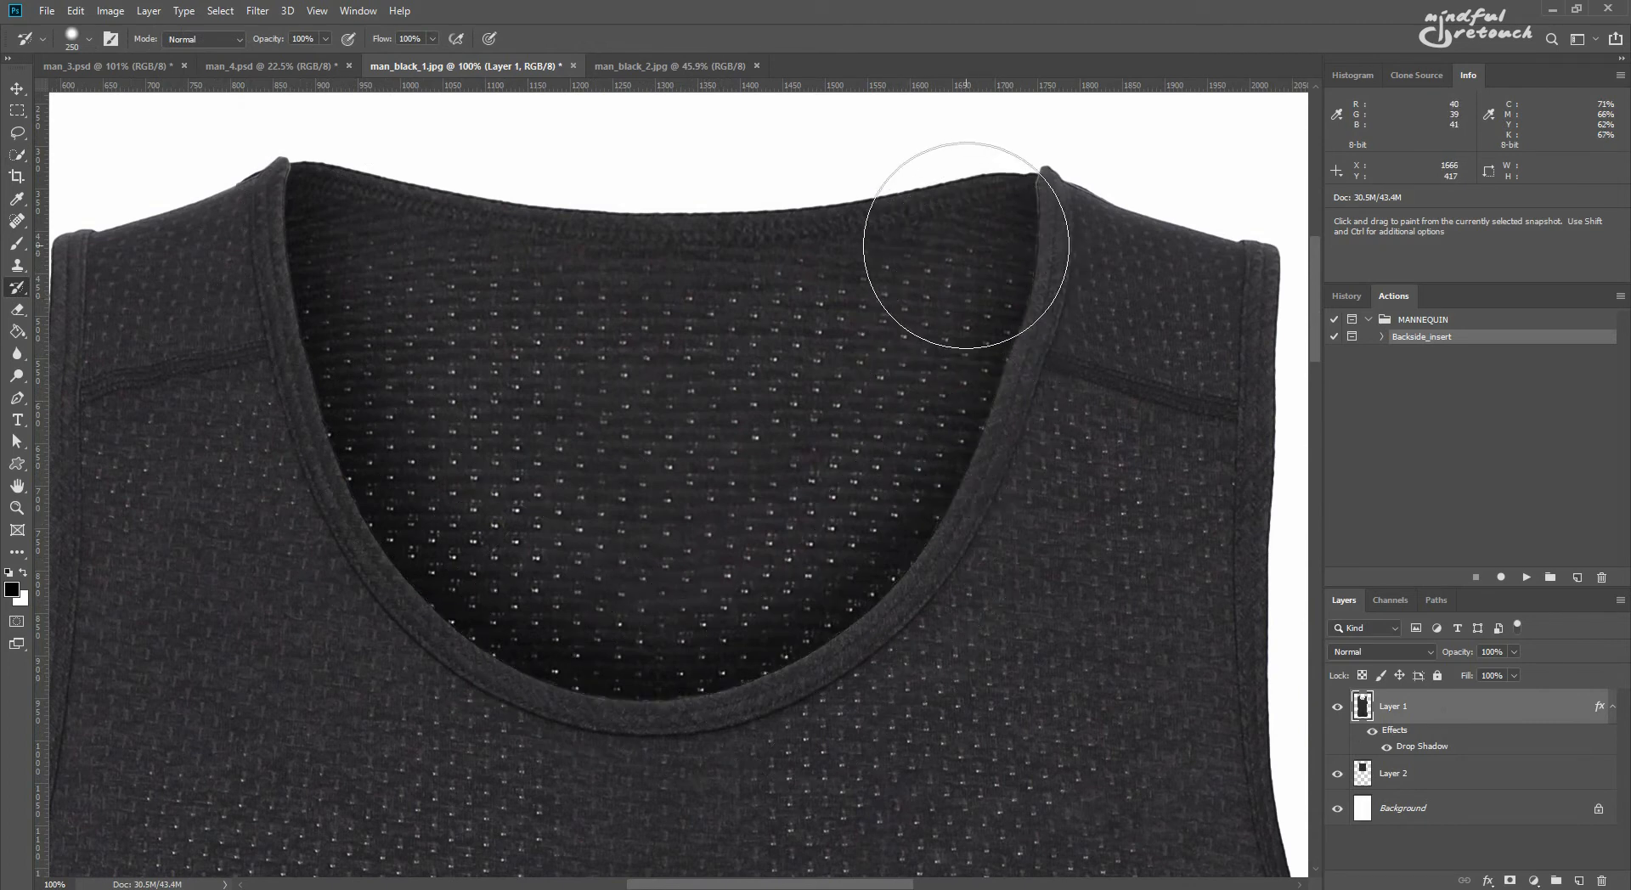
pyautogui.moveTo(1072, 804)
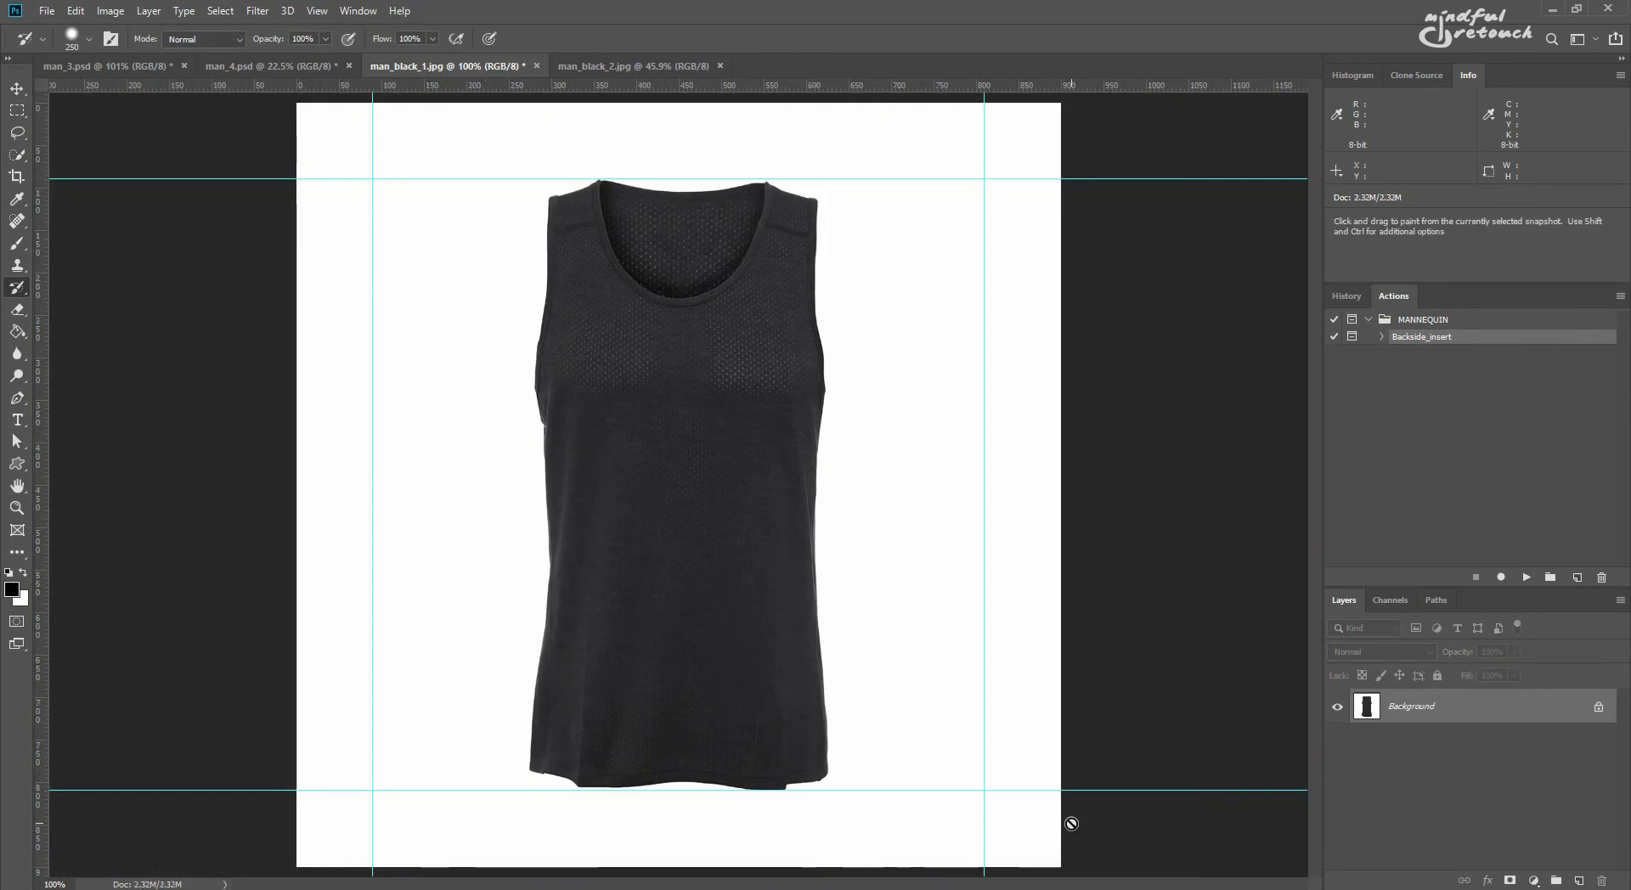
pyautogui.moveTo(1189, 778)
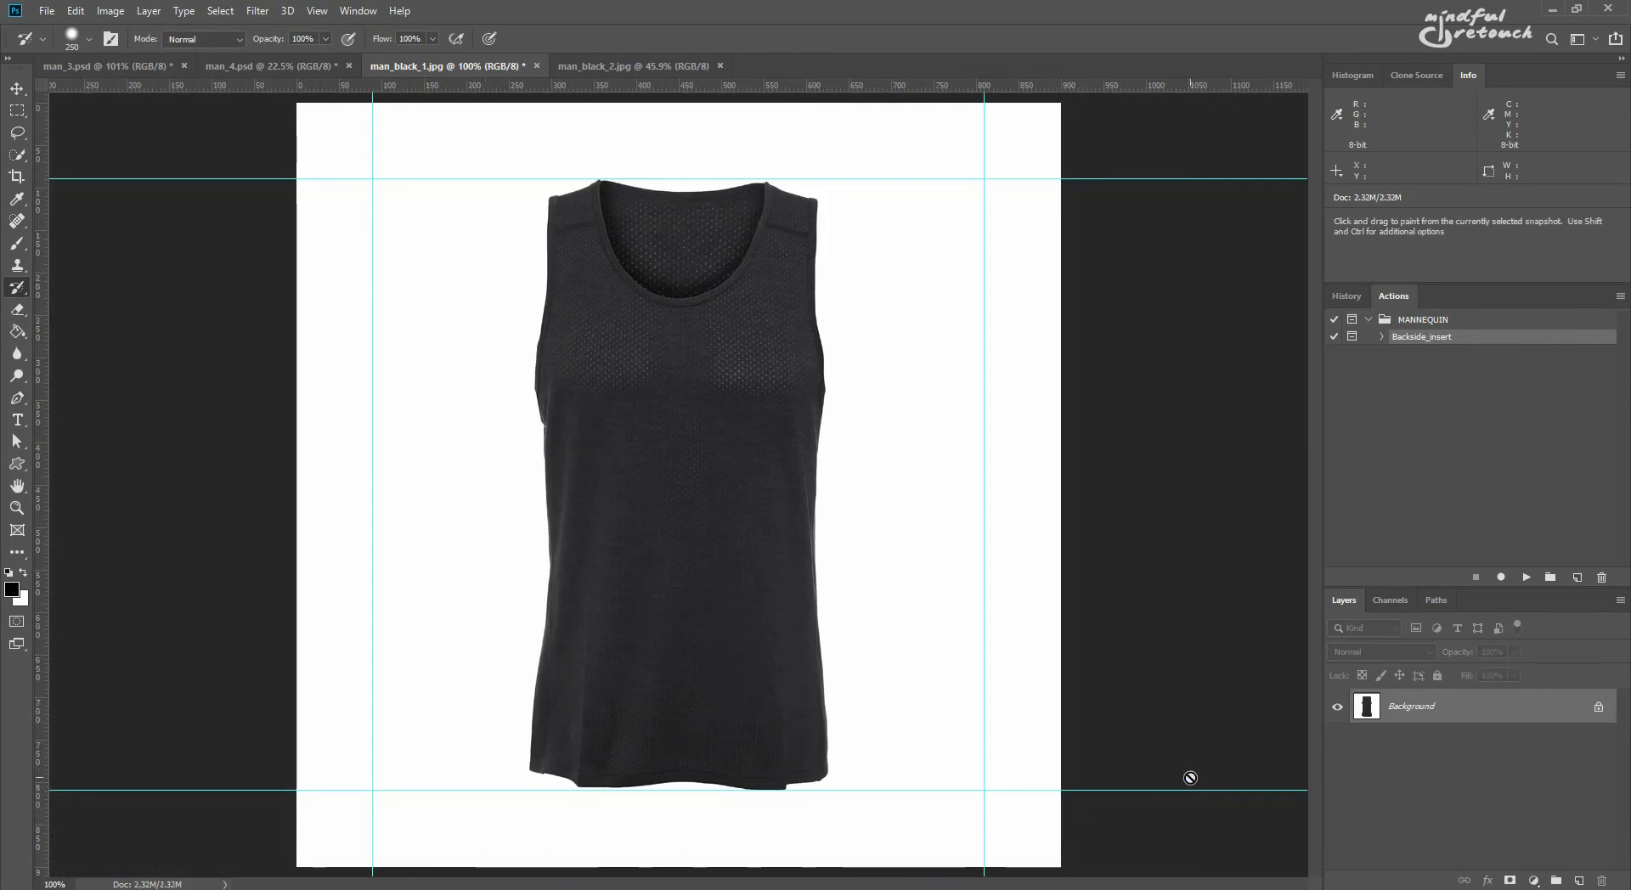